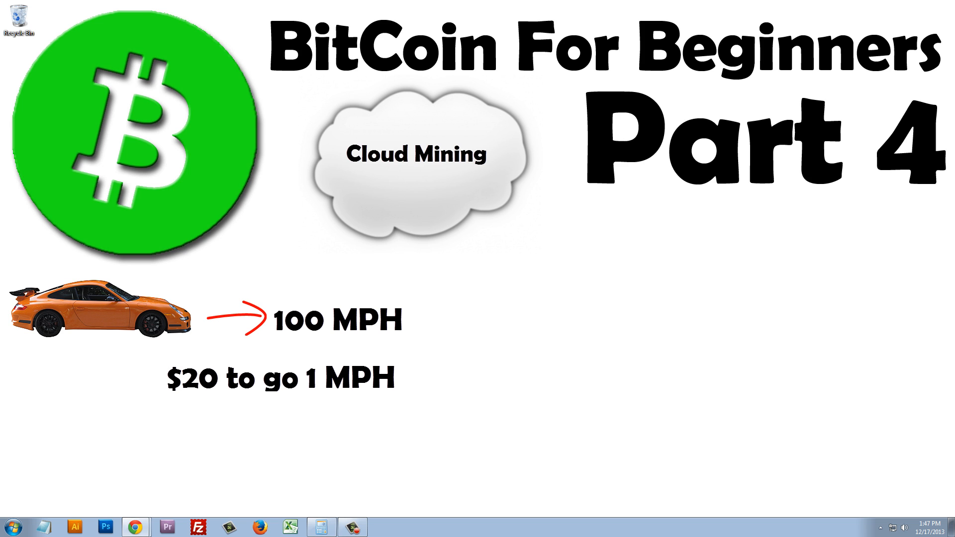
# Write the slide examples '$40 to go 2 MPH' and 'You get: 1GH/s for 1 Year'.
pyautogui.write('$40 to go 2 MPH')
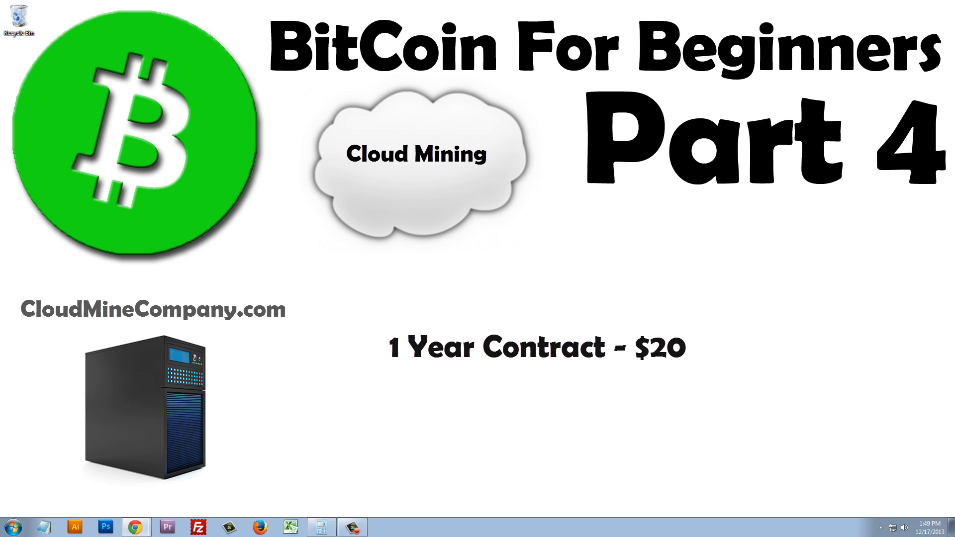
pyautogui.write('You get: 1GH/s for 1 Year')
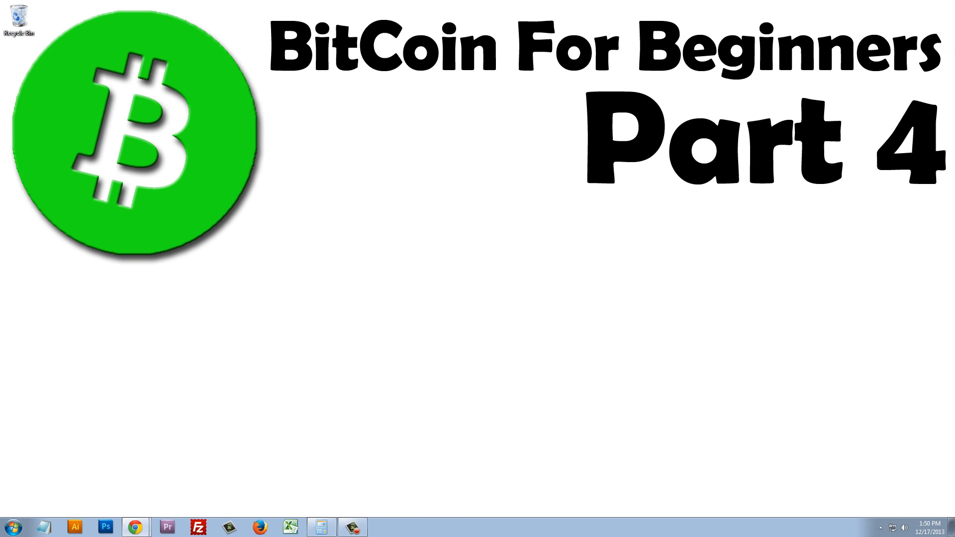
# Browse CloudHashing's personal contracts to the Silver one-year 4 GH/s plan at $275.95.
pyautogui.click(135, 527)
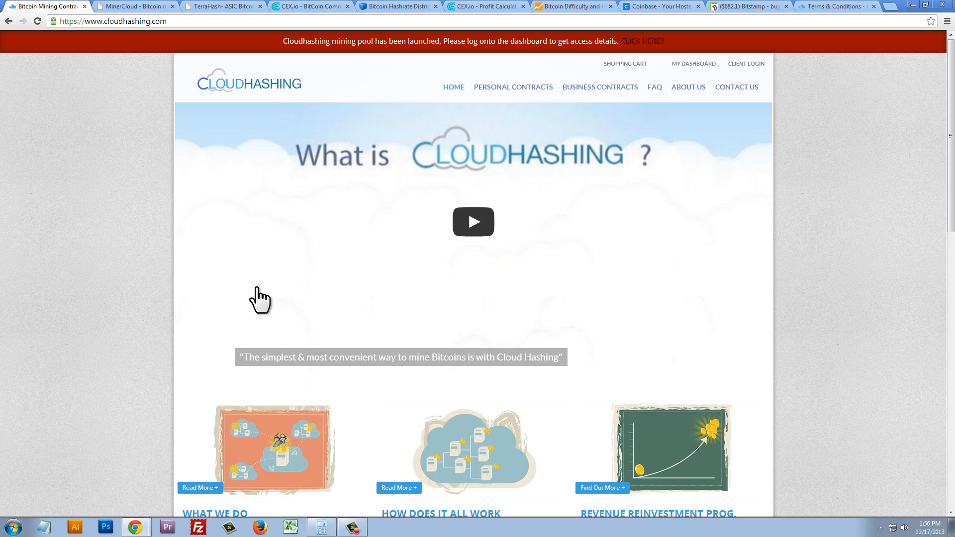
pyautogui.moveTo(152, 206)
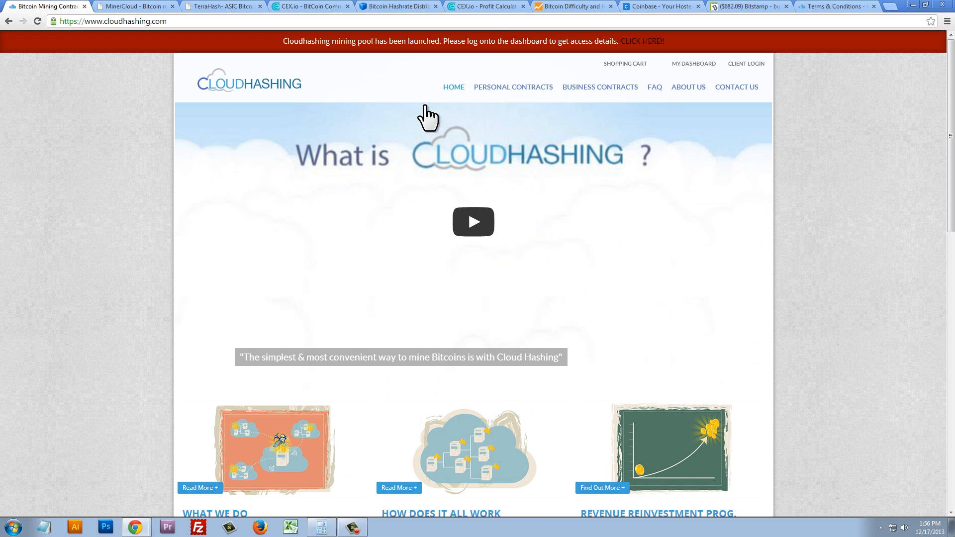
pyautogui.click(512, 86)
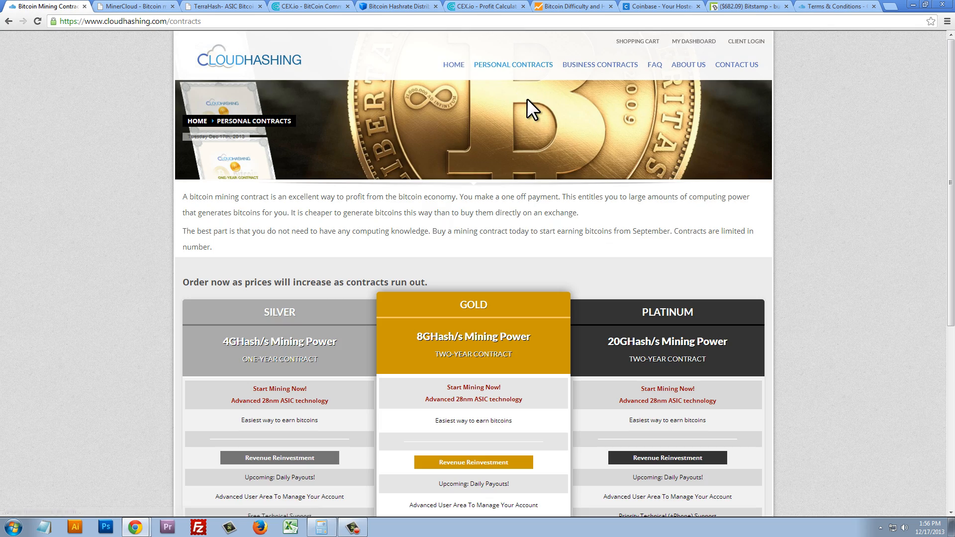
pyautogui.scroll(-3)
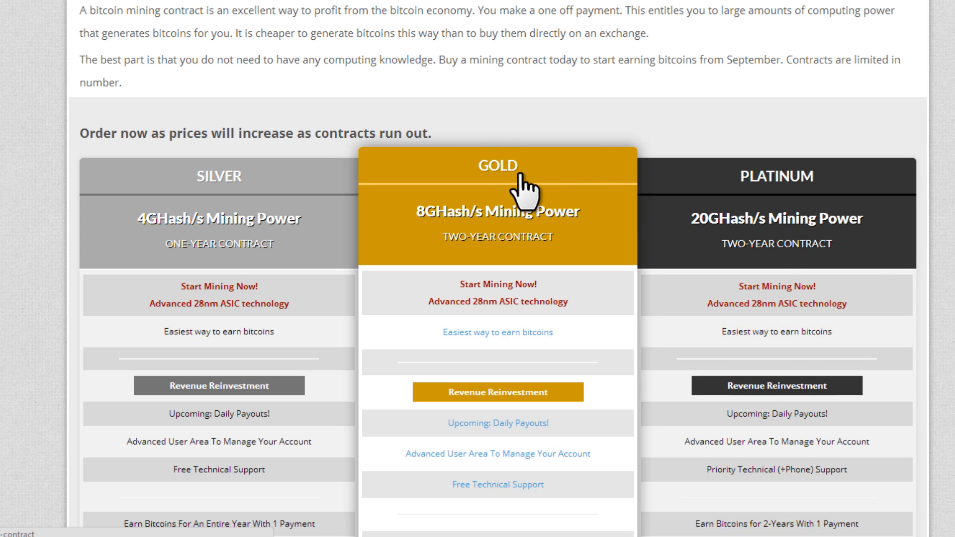
pyautogui.scroll(-3)
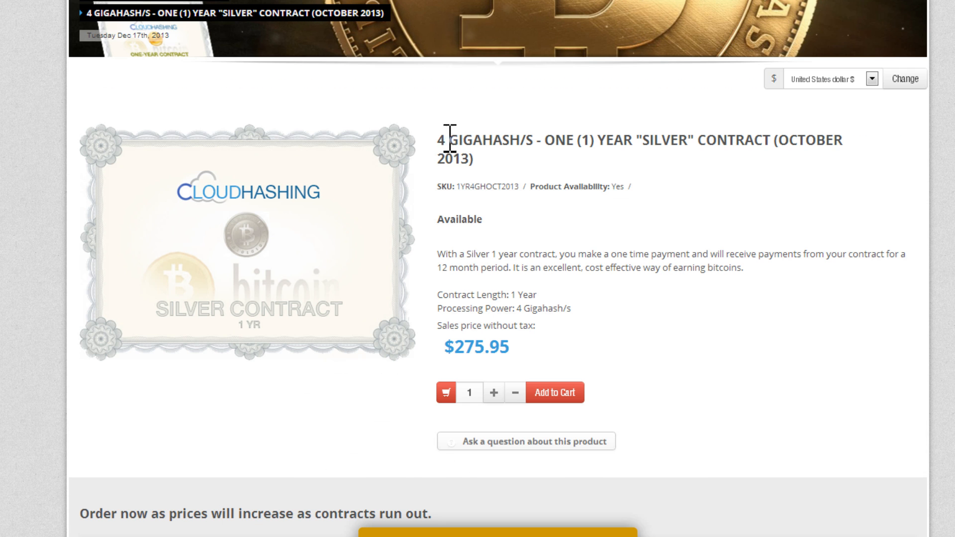
pyautogui.doubleClick(469, 140)
pyautogui.write('12')
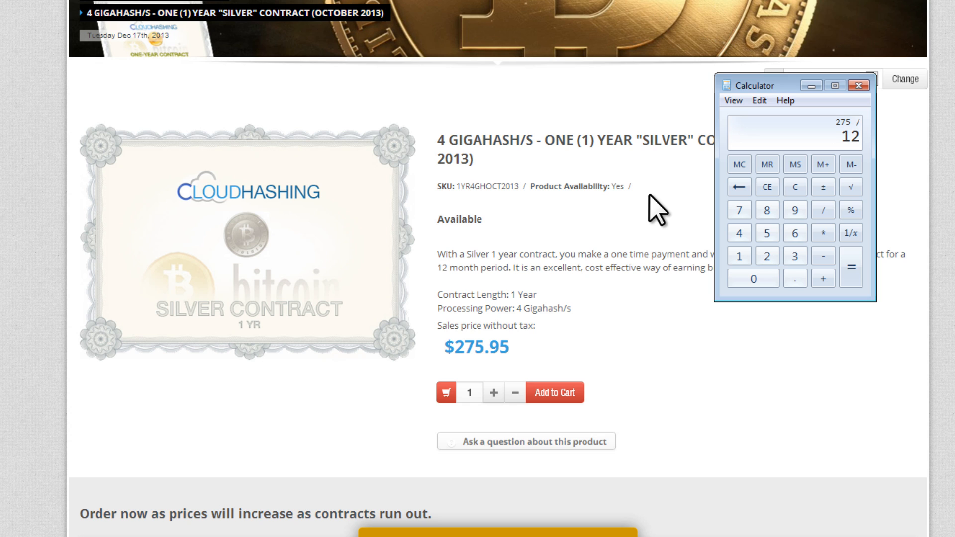
# Compute 275 / 12 in Calculator, giving a monthly cost of about 5.73.
pyautogui.click(849, 266)
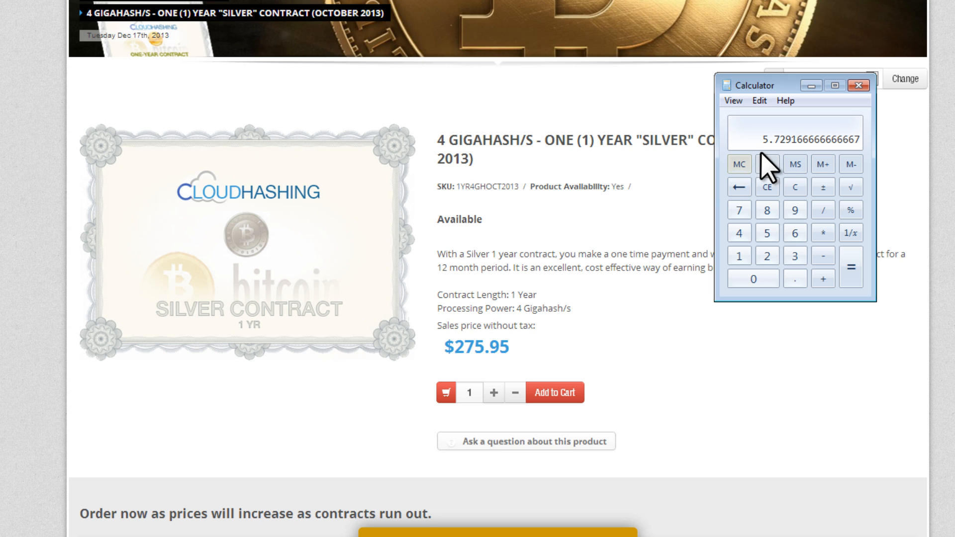
pyautogui.click(766, 163)
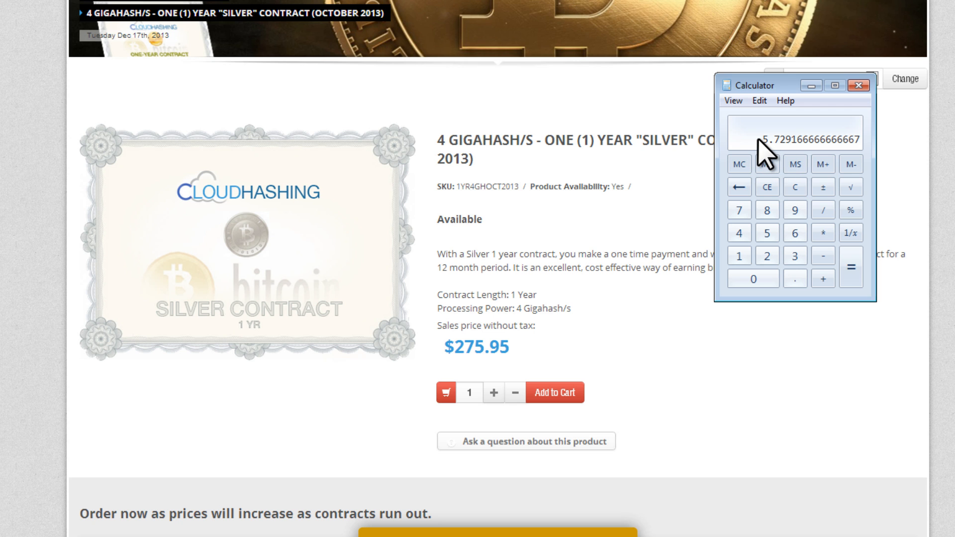
pyautogui.click(147, 6)
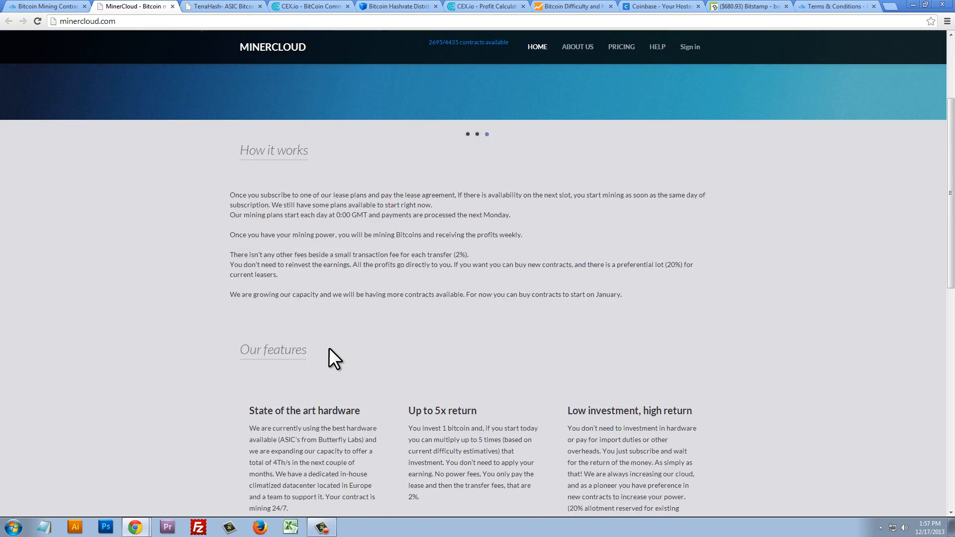
# Review MinerCloud's $89, $139 and $329 yearly plans and compute 89 / 12 ≈ 7.42.
pyautogui.scroll(-3)
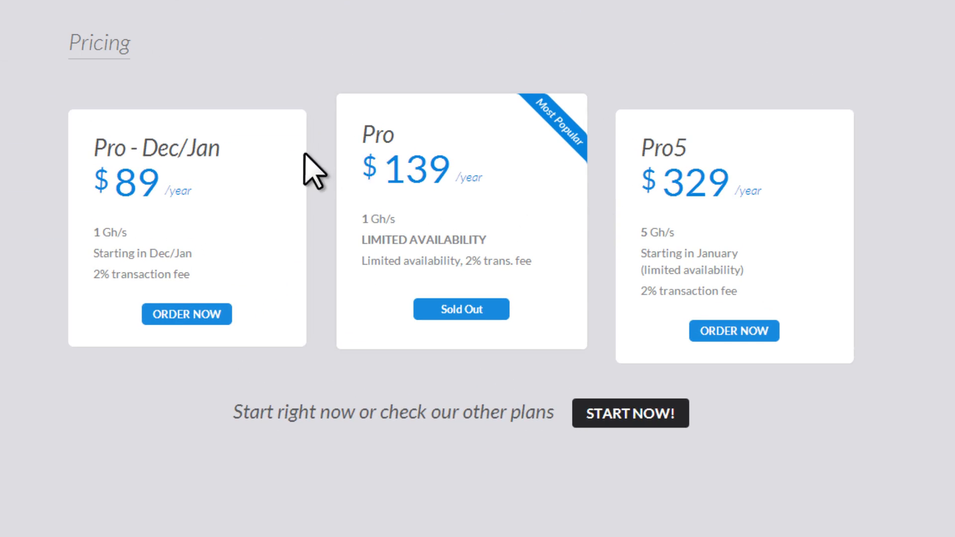
pyautogui.moveTo(191, 197)
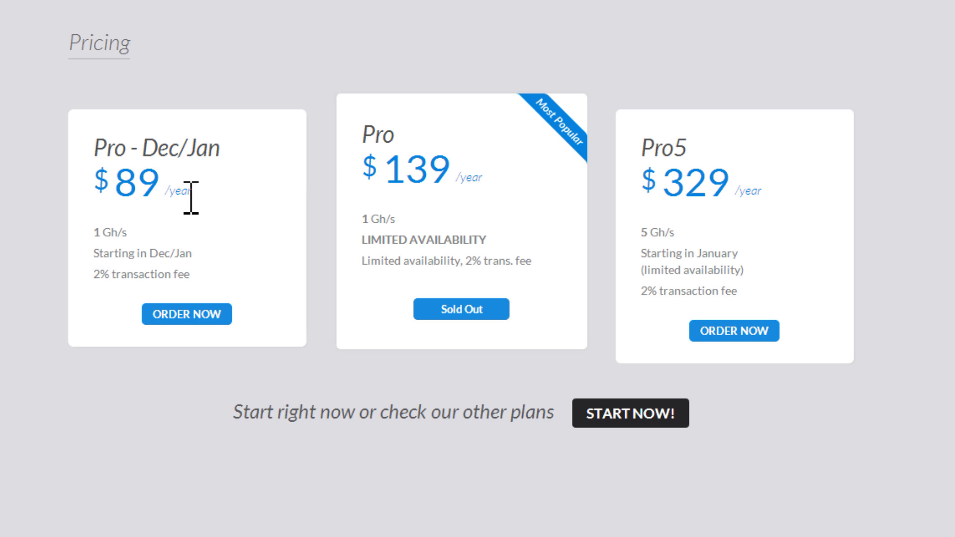
pyautogui.moveTo(806, 201)
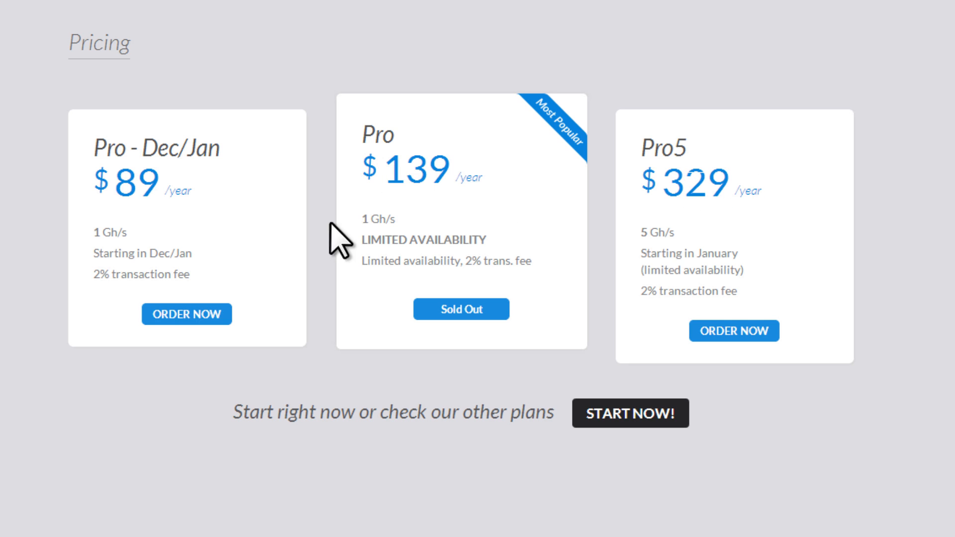
pyautogui.doubleClick(109, 232)
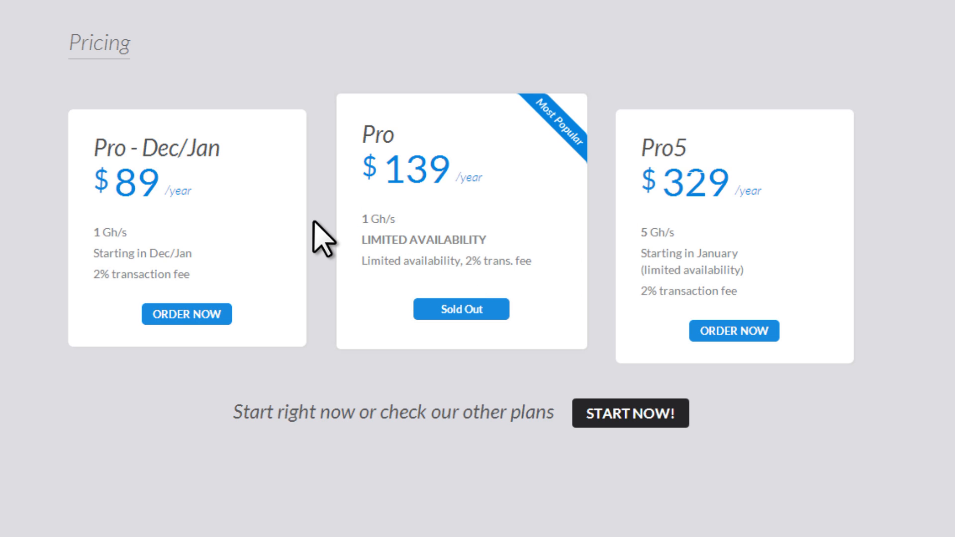
pyautogui.moveTo(631, 274)
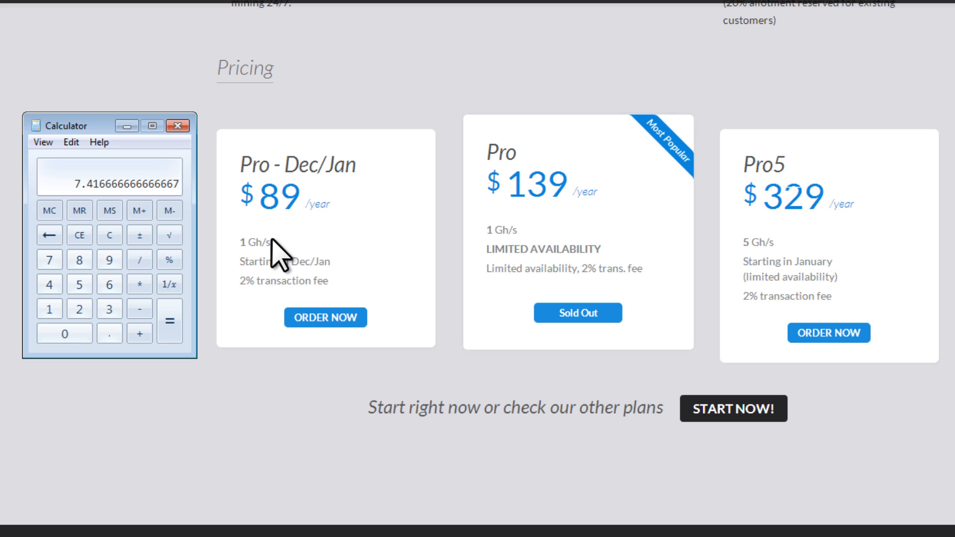
pyautogui.scroll(-3)
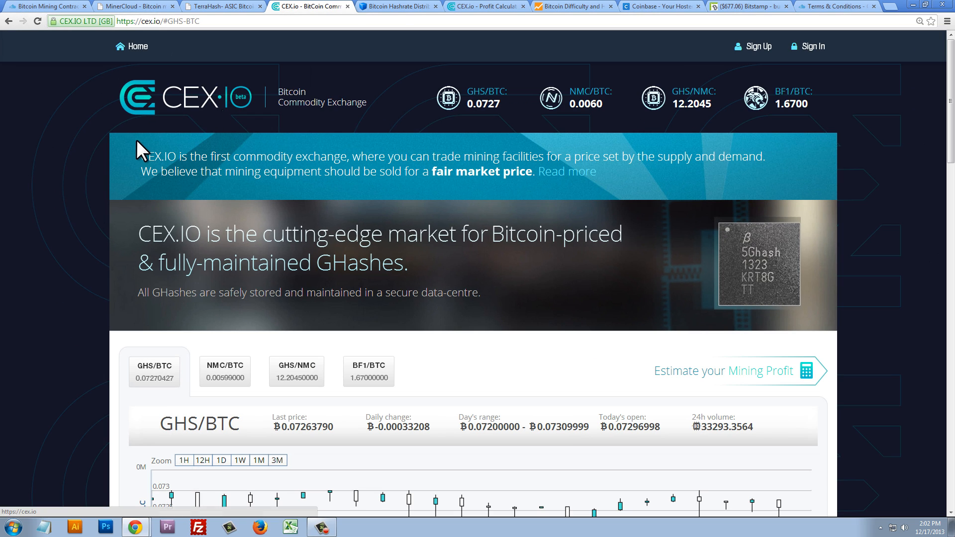
# Check GHash.IO's 28% hashrate share, then CEX.IO's 0.0727 GHS/BTC price.
pyautogui.click(397, 6)
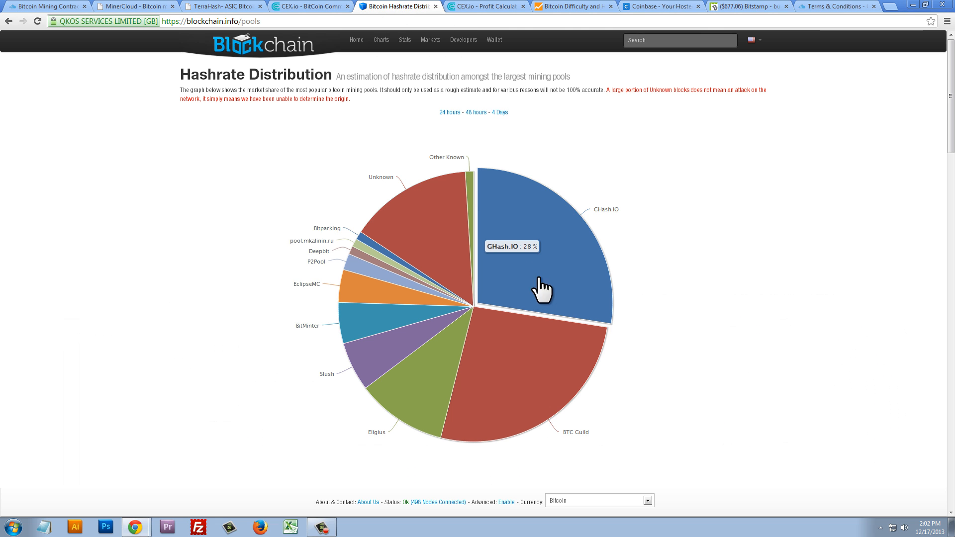
pyautogui.moveTo(537, 280)
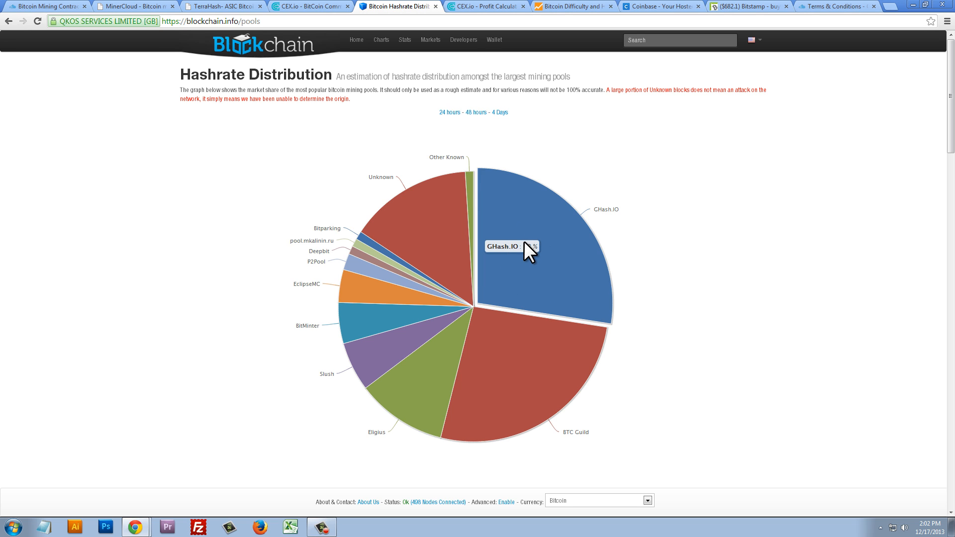
pyautogui.moveTo(303, 11)
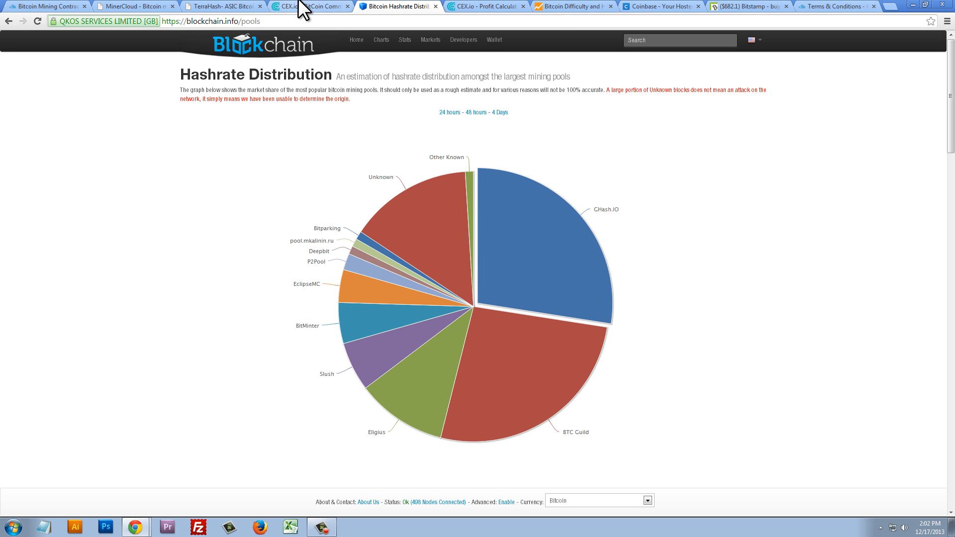
pyautogui.click(308, 6)
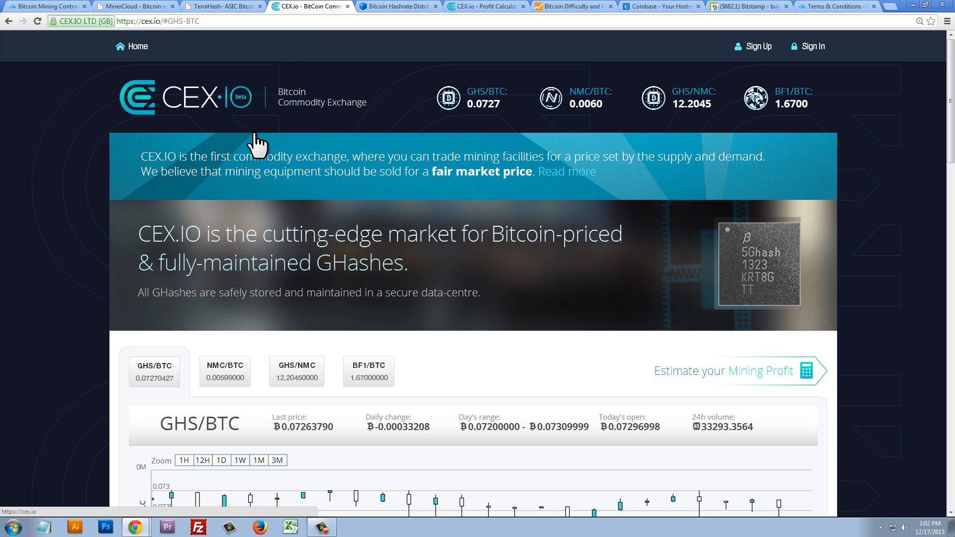
pyautogui.moveTo(383, 131)
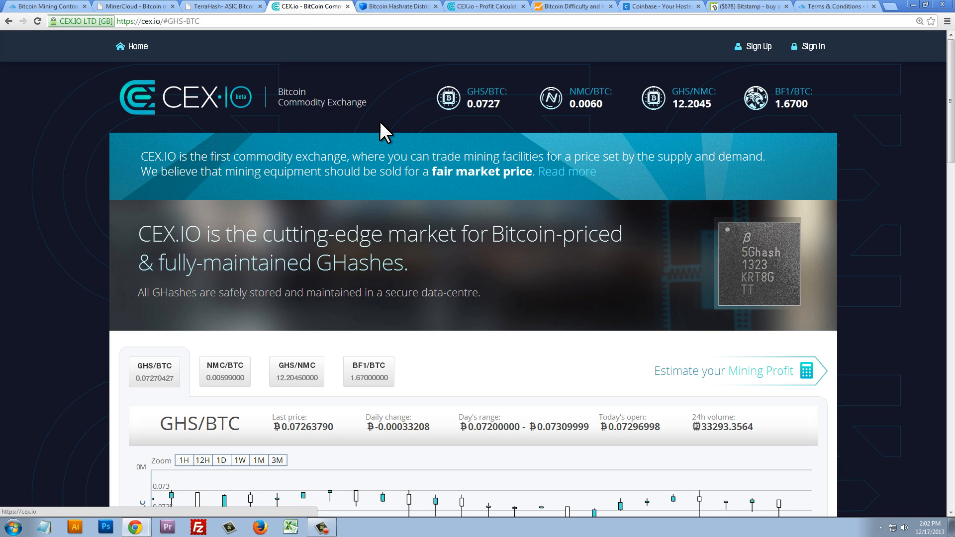
pyautogui.moveTo(396, 129)
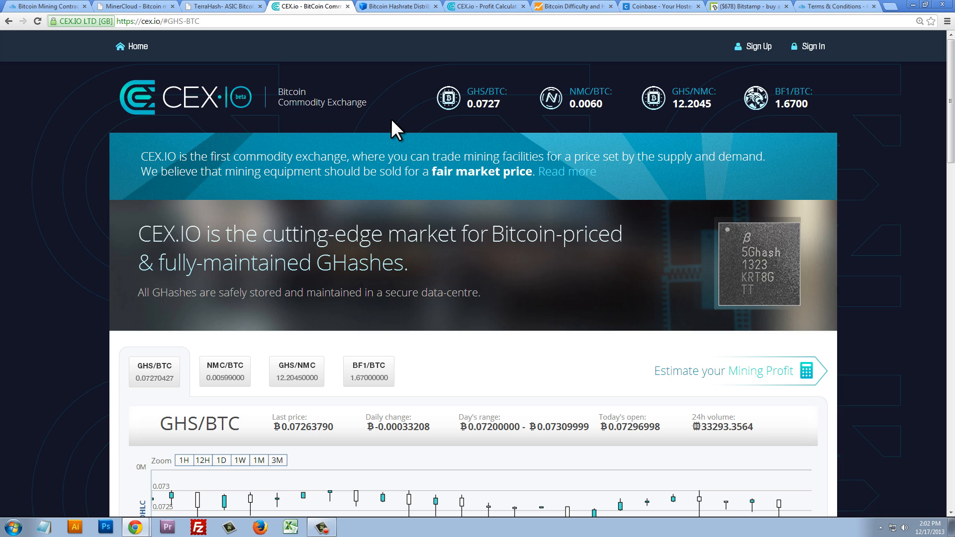
pyautogui.moveTo(472, 100)
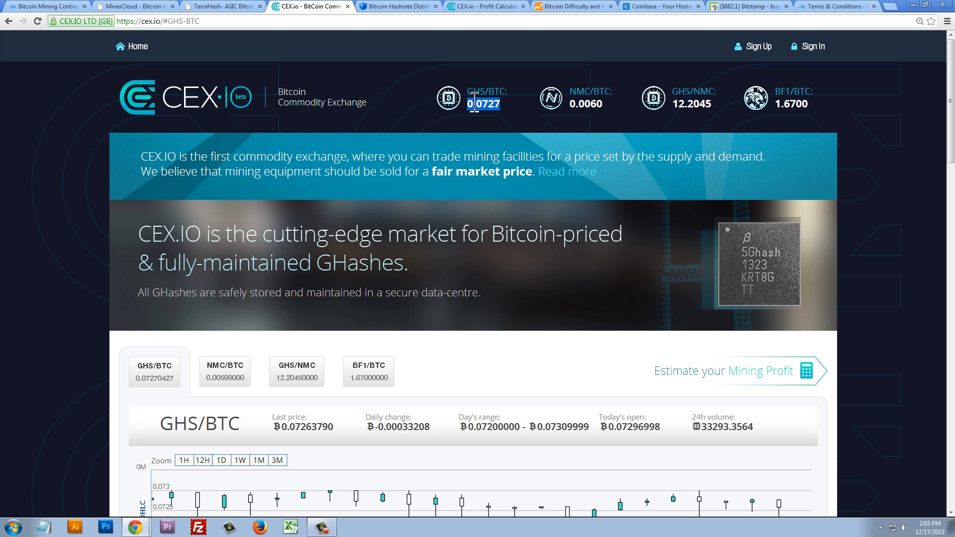
pyautogui.click(655, 6)
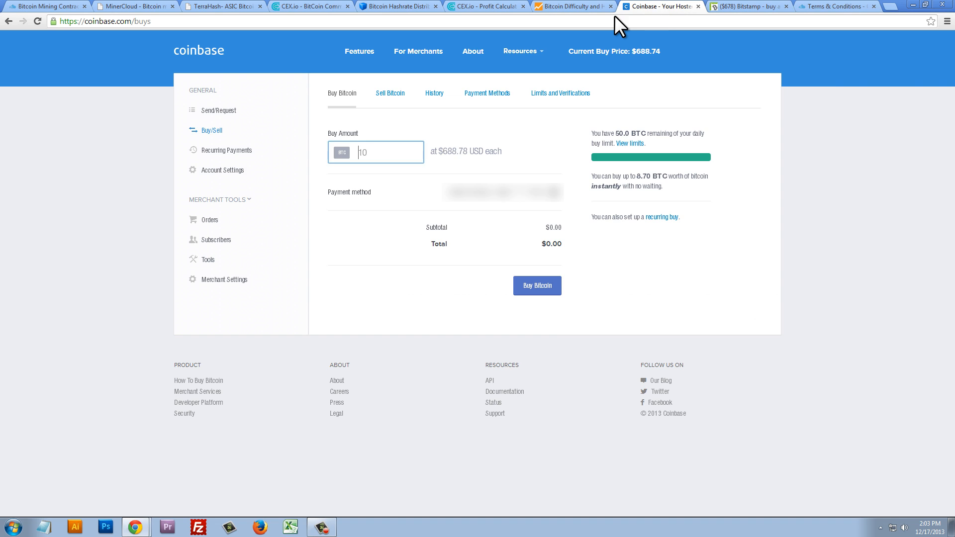
# Enter a 0.07 BTC buy amount on Coinbase, totalling $48.84 with fees.
pyautogui.click(376, 151)
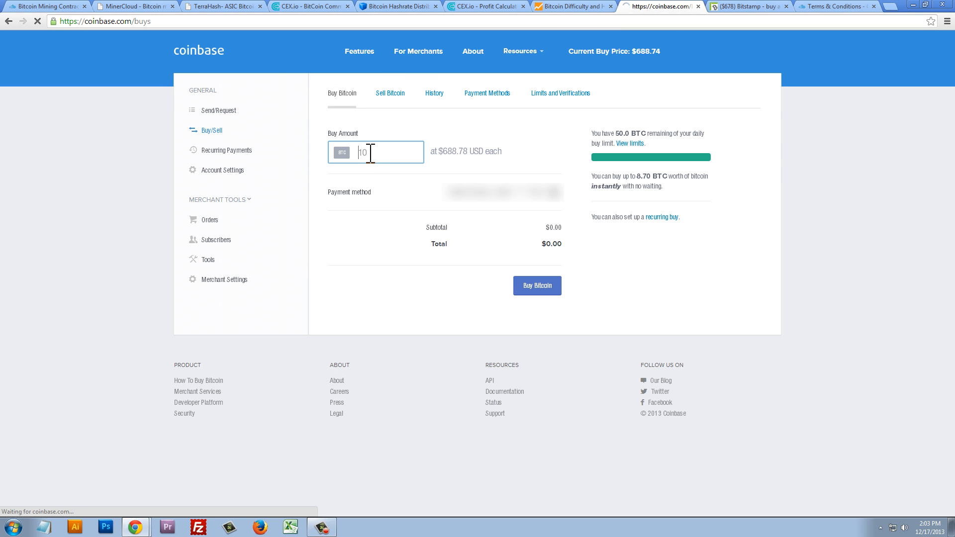
pyautogui.write('.07')
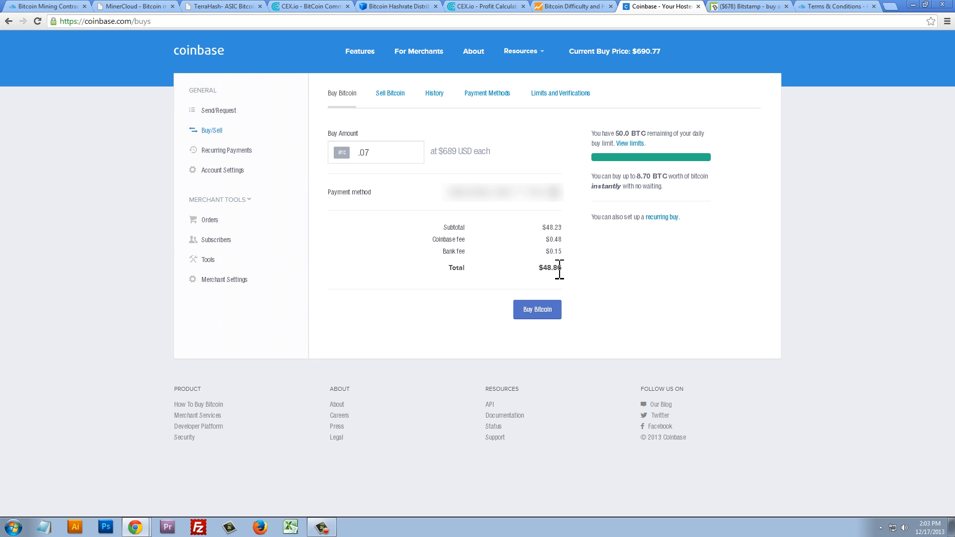
pyautogui.moveTo(535, 240)
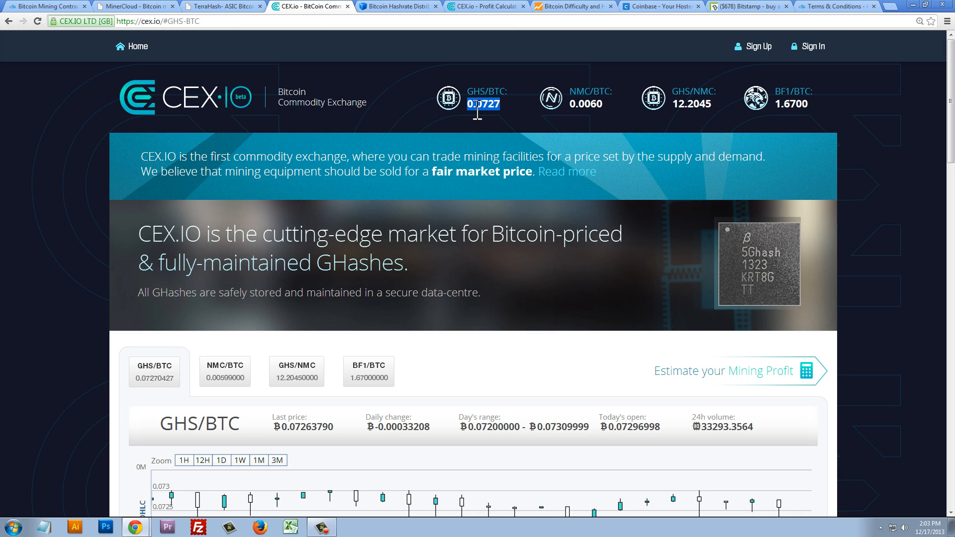
pyautogui.moveTo(474, 125)
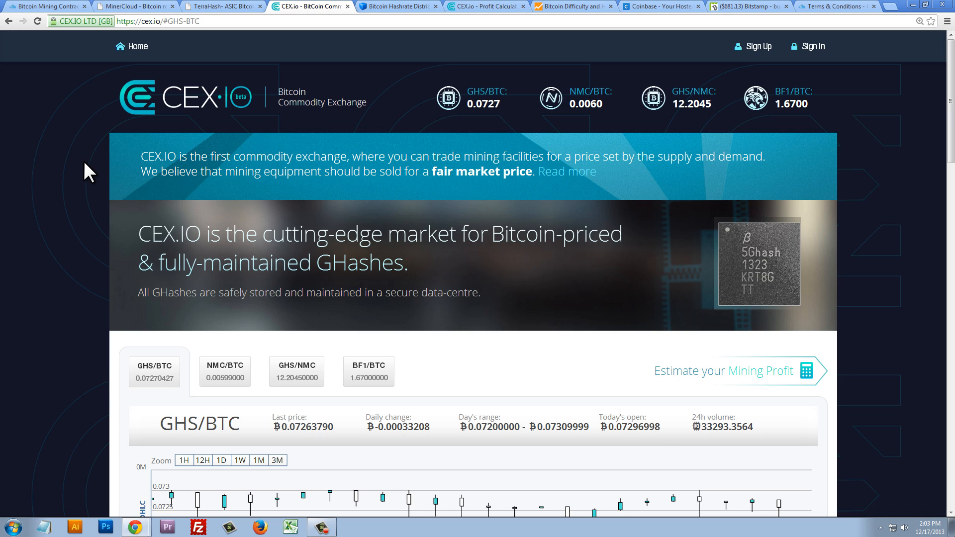
pyautogui.moveTo(477, 116)
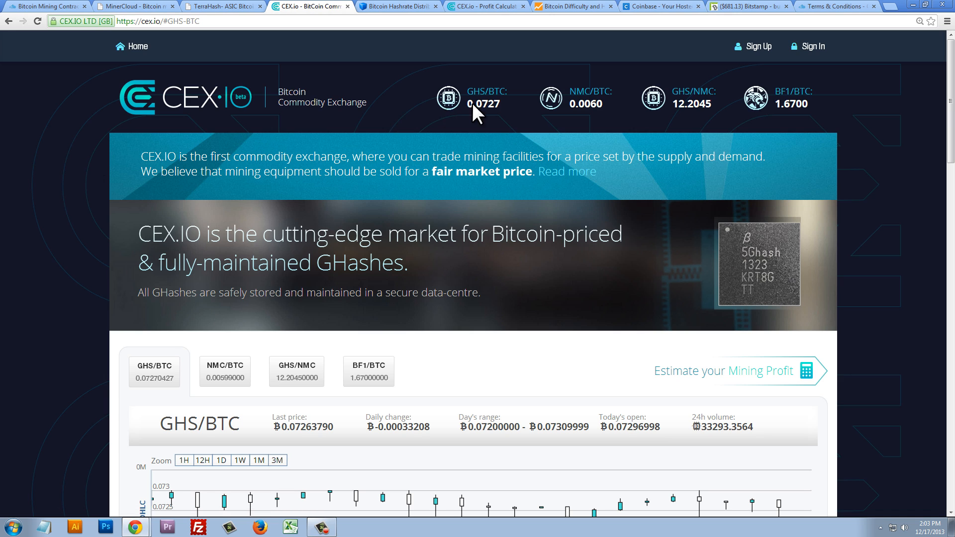
pyautogui.moveTo(483, 84)
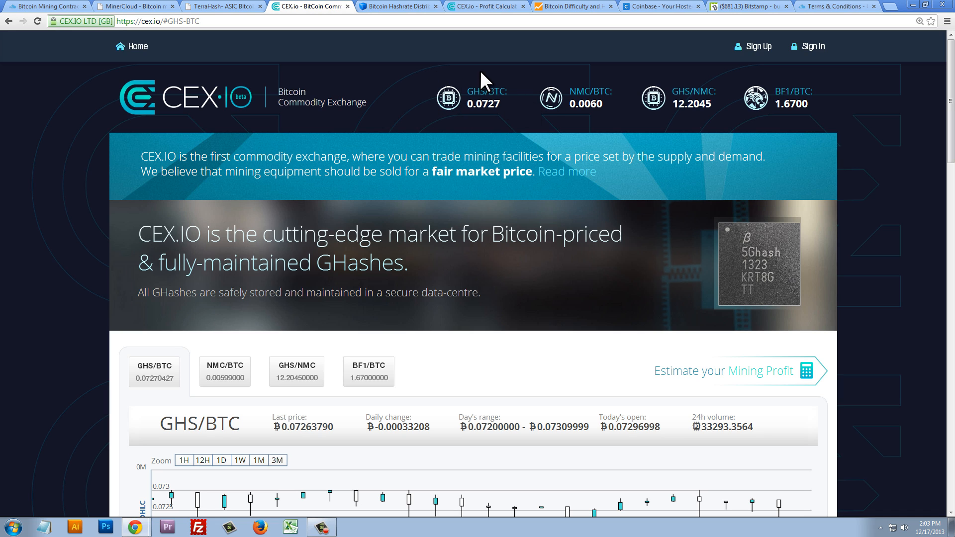
pyautogui.moveTo(453, 76)
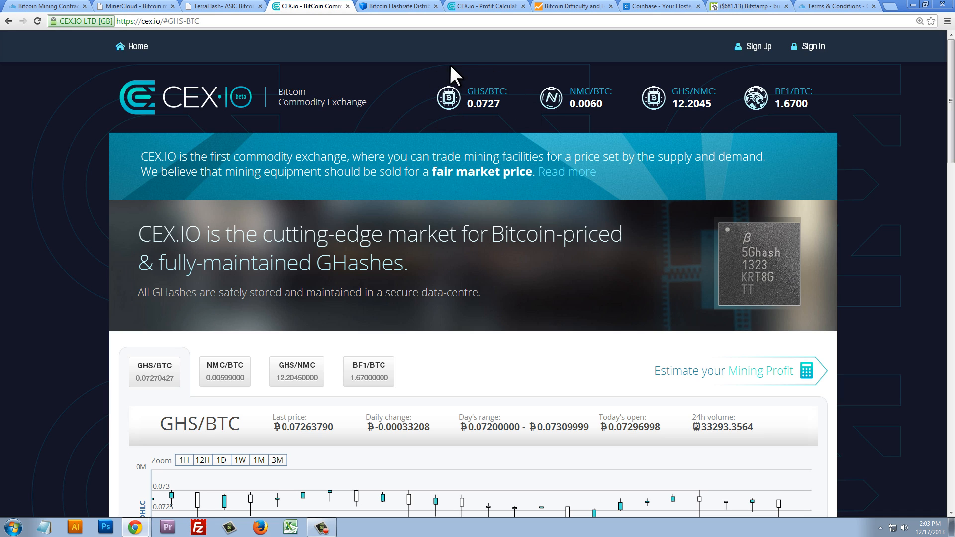
pyautogui.moveTo(521, 130)
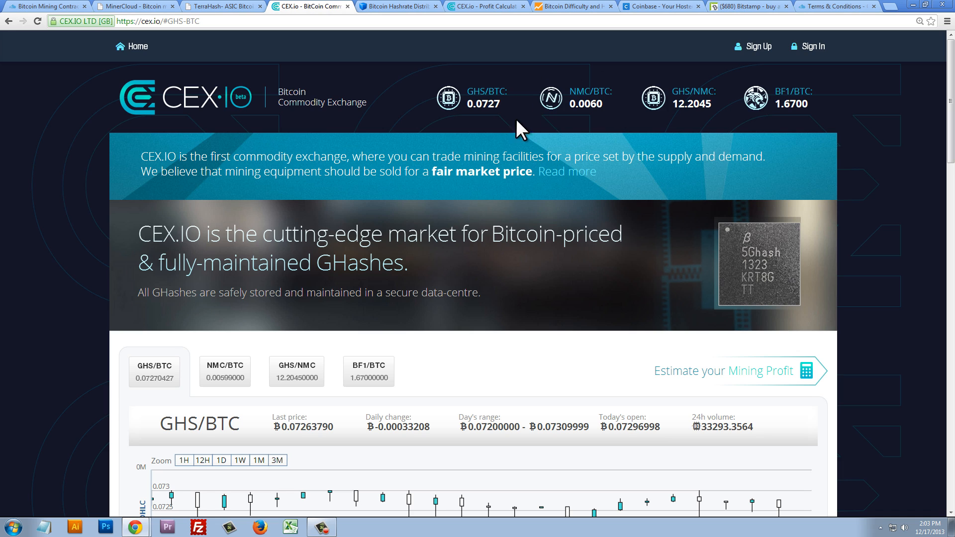
pyautogui.moveTo(82, 184)
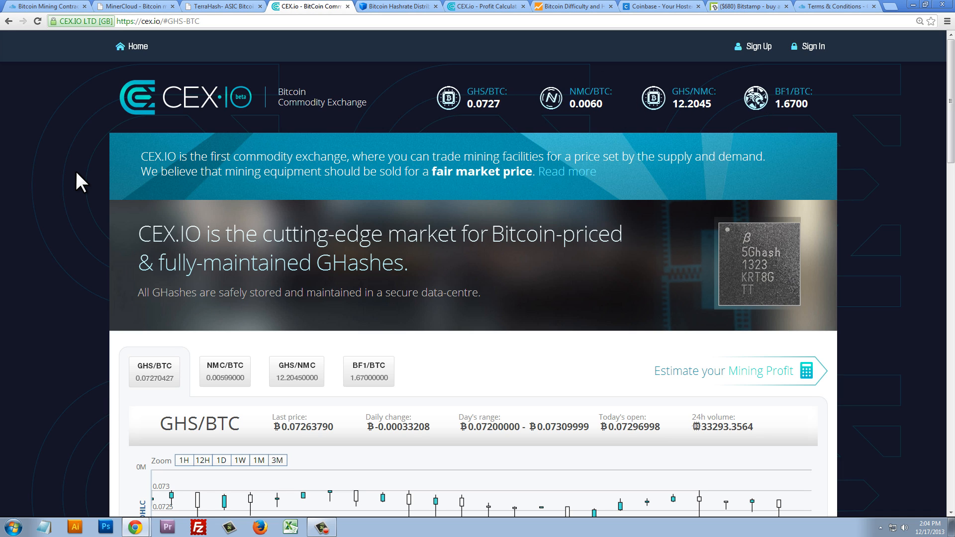
pyautogui.moveTo(694, 341)
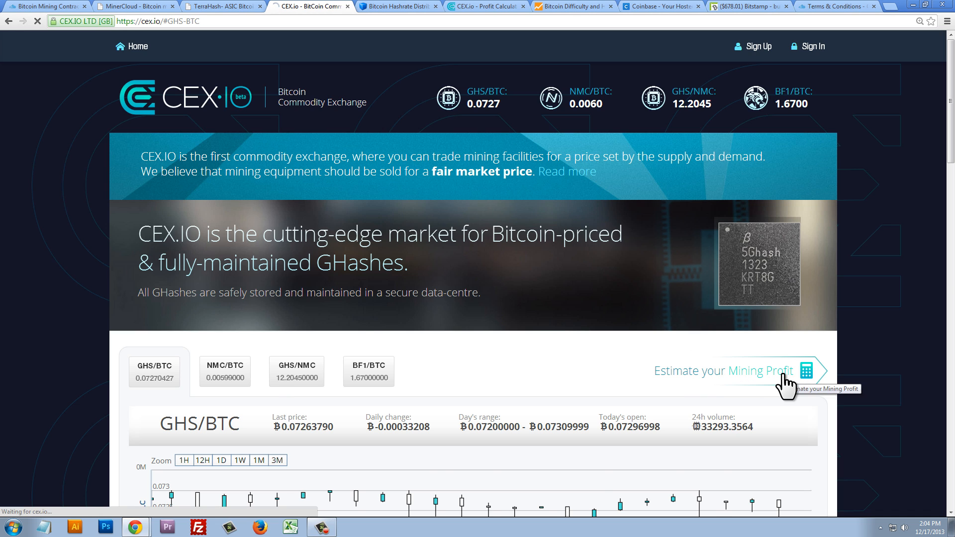
# Open CEX.IO's mining profit estimator and change the hash rate from 100 to 1 GH/s.
pyautogui.click(722, 370)
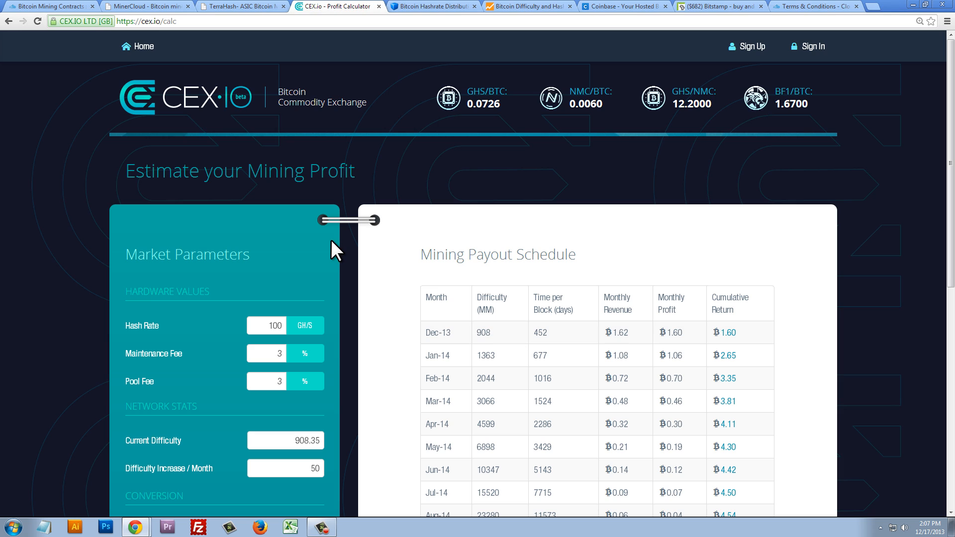
pyautogui.scroll(-3)
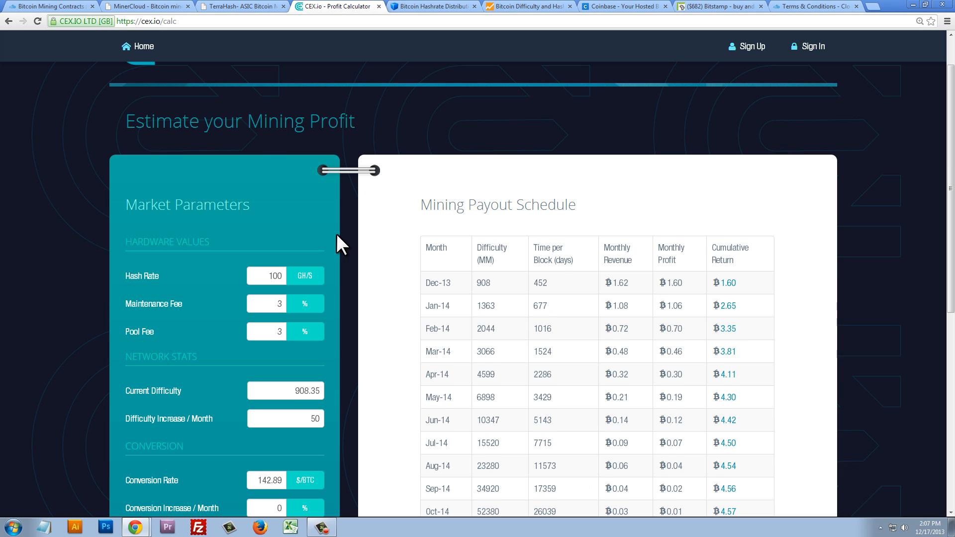
pyautogui.scroll(-3)
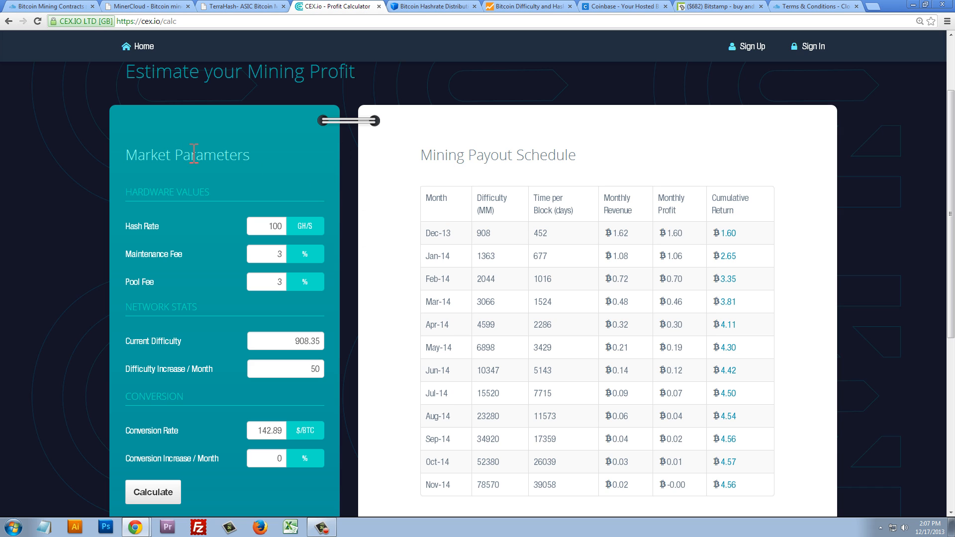
pyautogui.moveTo(484, 165)
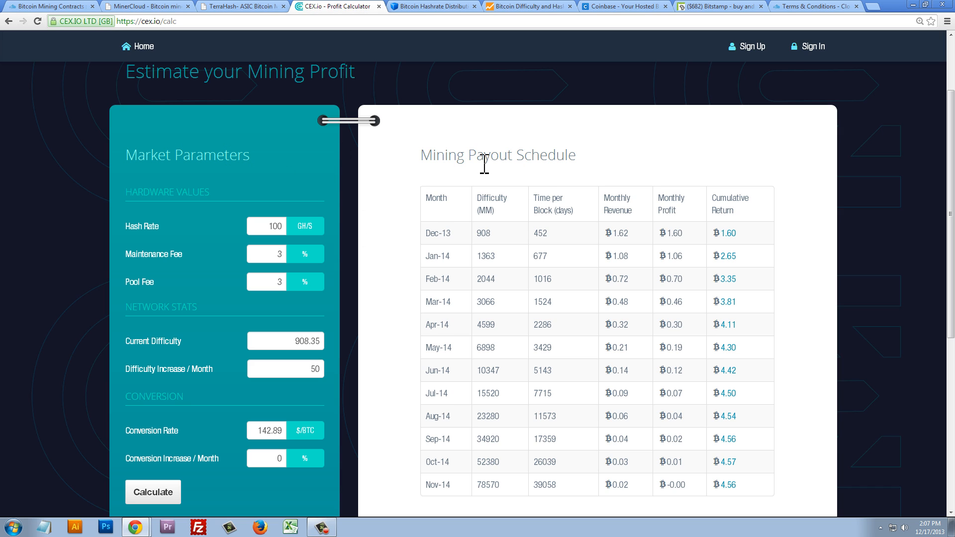
pyautogui.tripleClick(497, 154)
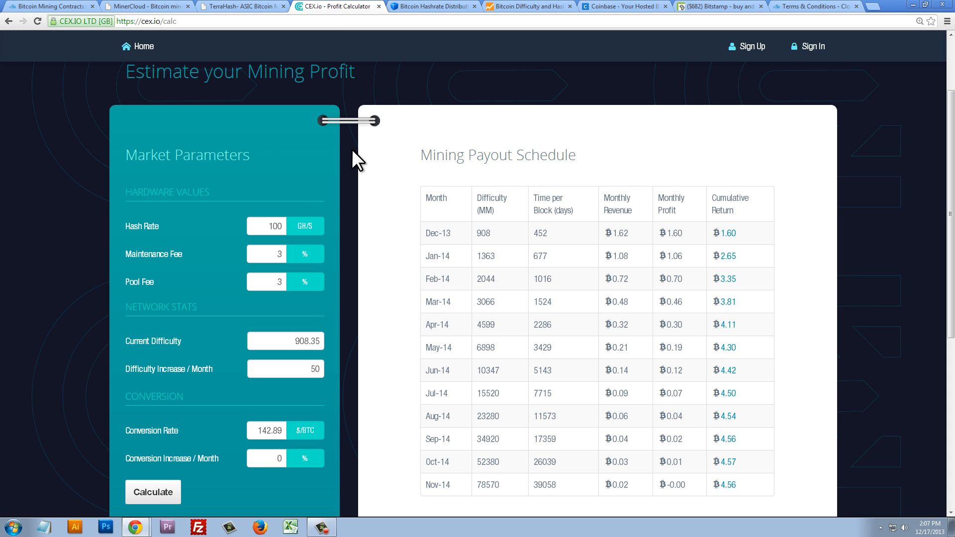
pyautogui.moveTo(163, 243)
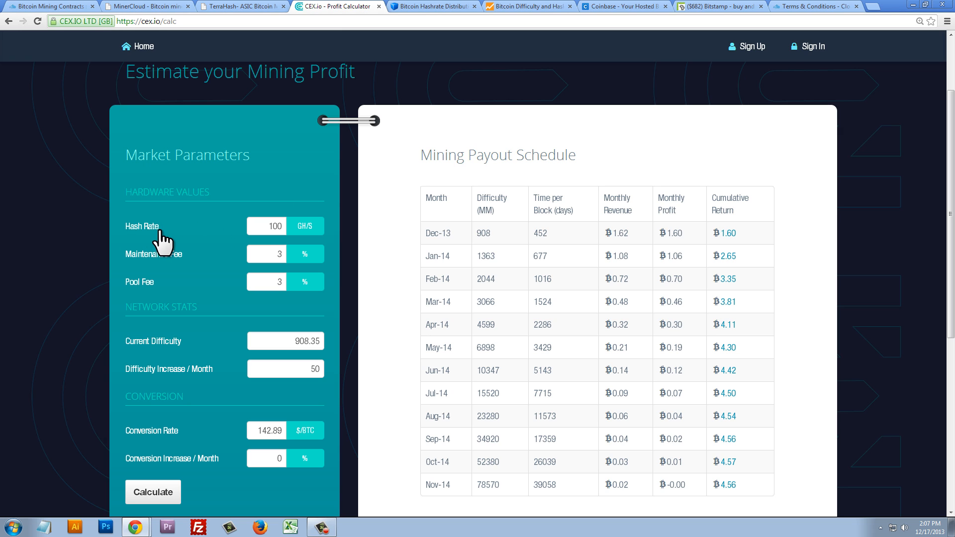
pyautogui.click(266, 226)
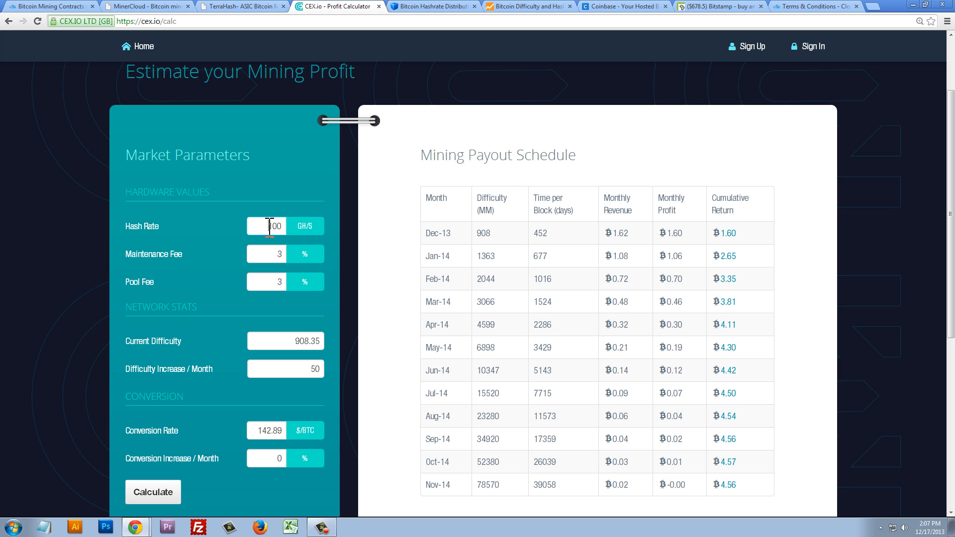
pyautogui.doubleClick(273, 226)
pyautogui.write('1')
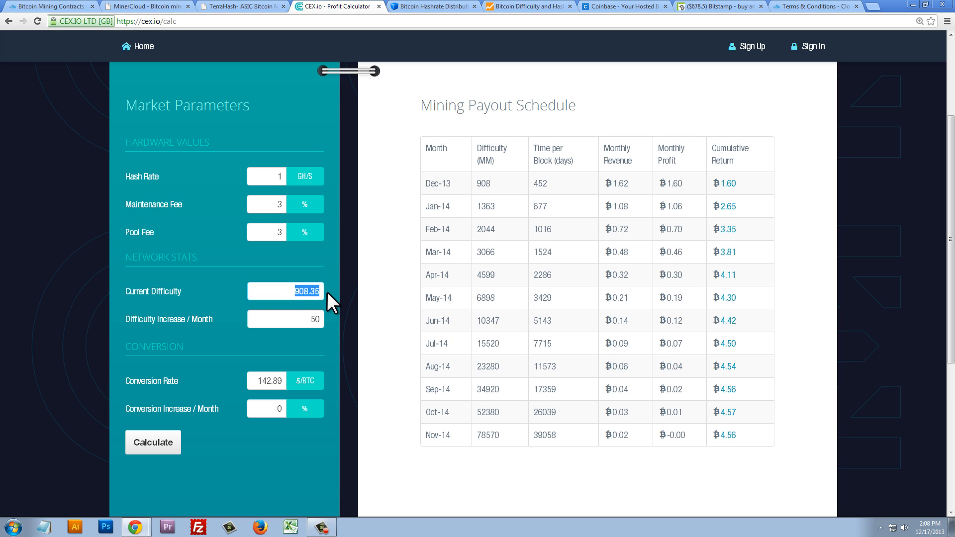
pyautogui.moveTo(218, 328)
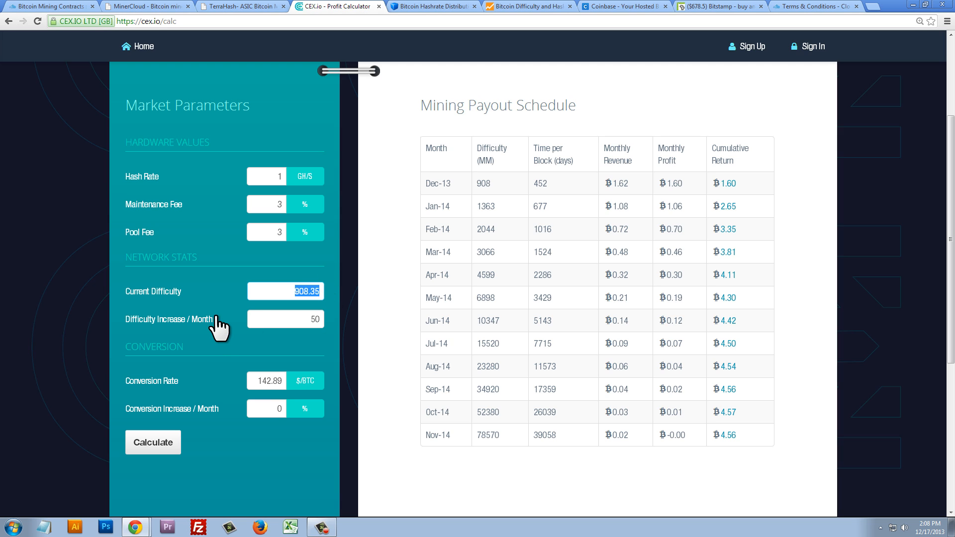
pyautogui.click(285, 318)
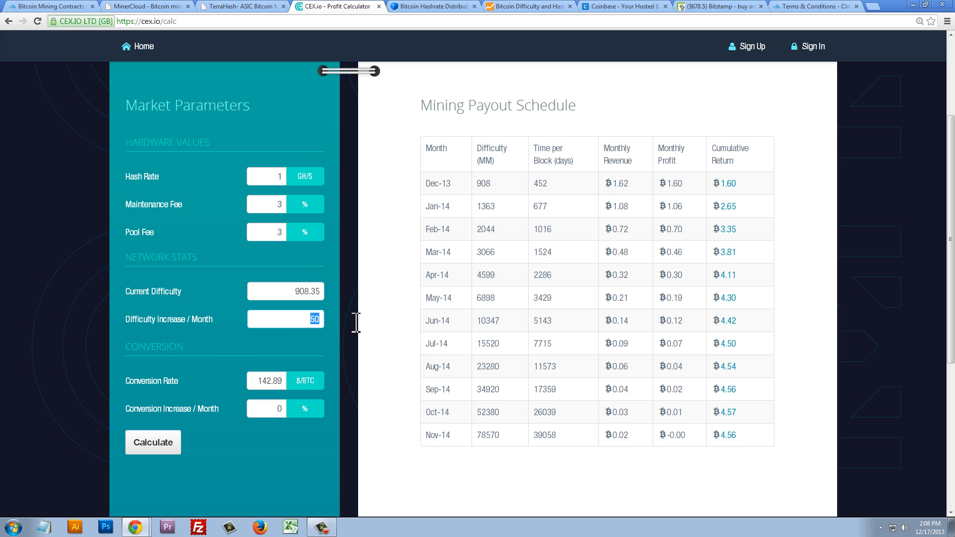
pyautogui.moveTo(307, 320)
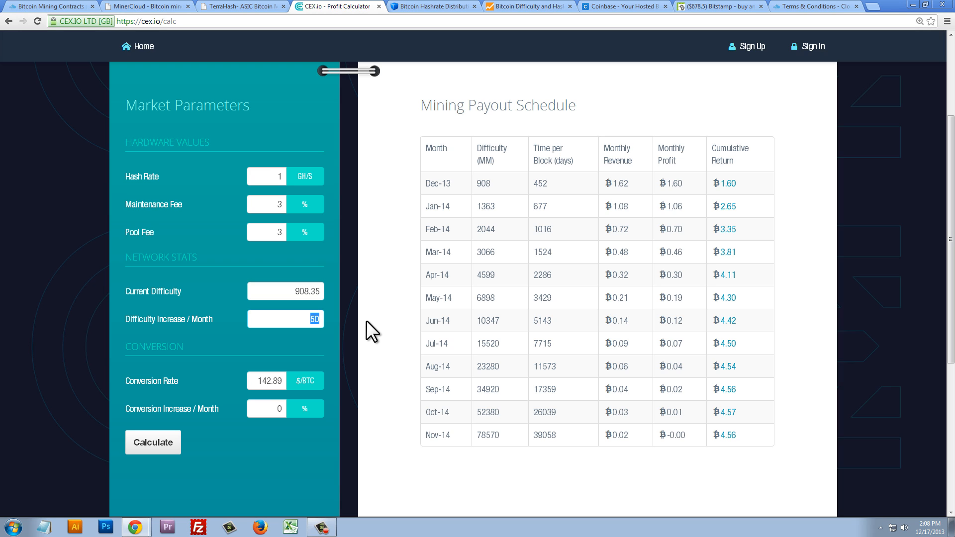
pyautogui.moveTo(338, 329)
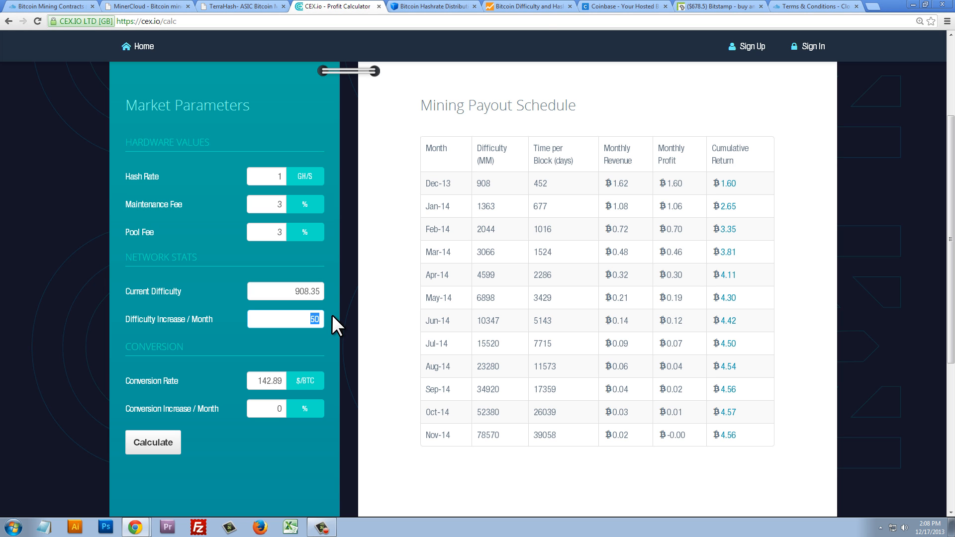
pyautogui.click(527, 6)
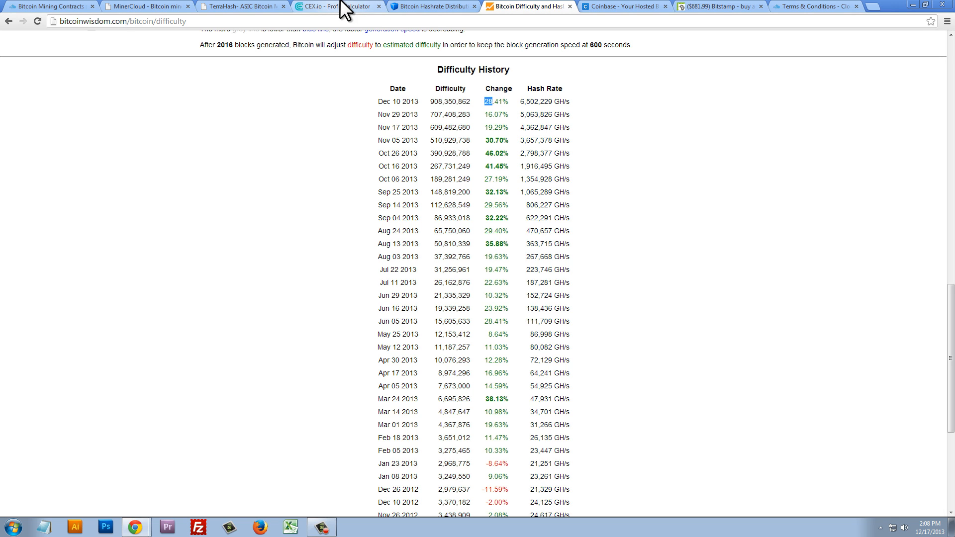
pyautogui.click(334, 6)
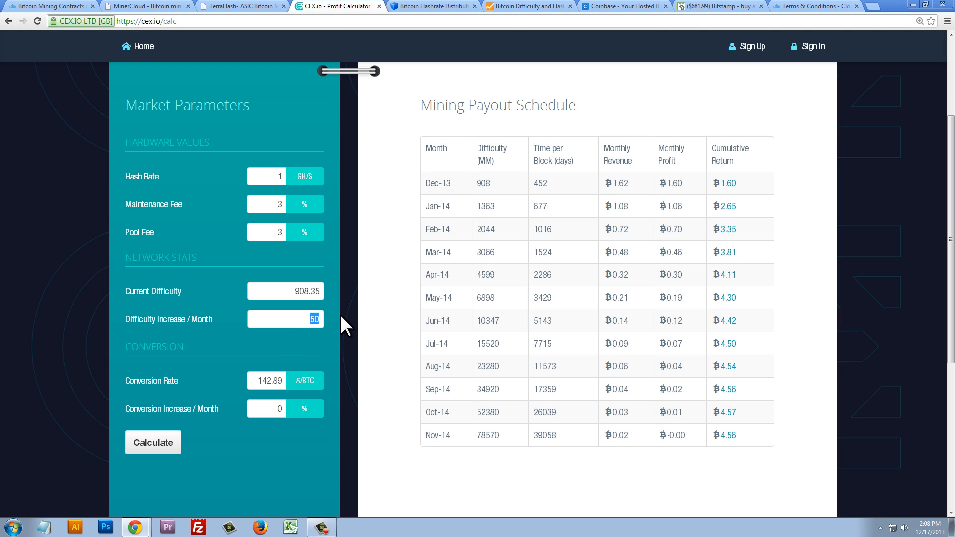
# Enter a 35% monthly difficulty increase and a 681 $/BTC conversion rate.
pyautogui.write('35')
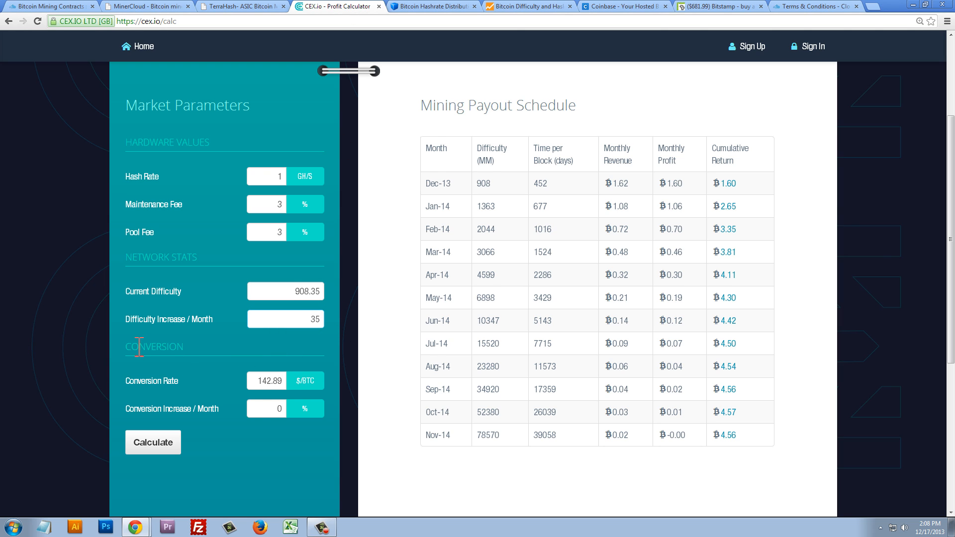
pyautogui.scroll(-3)
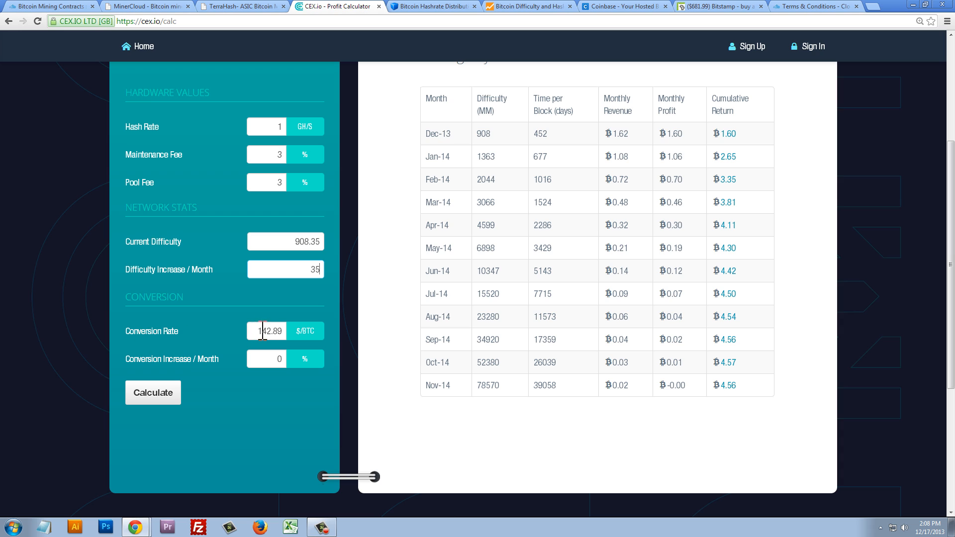
pyautogui.tripleClick(266, 331)
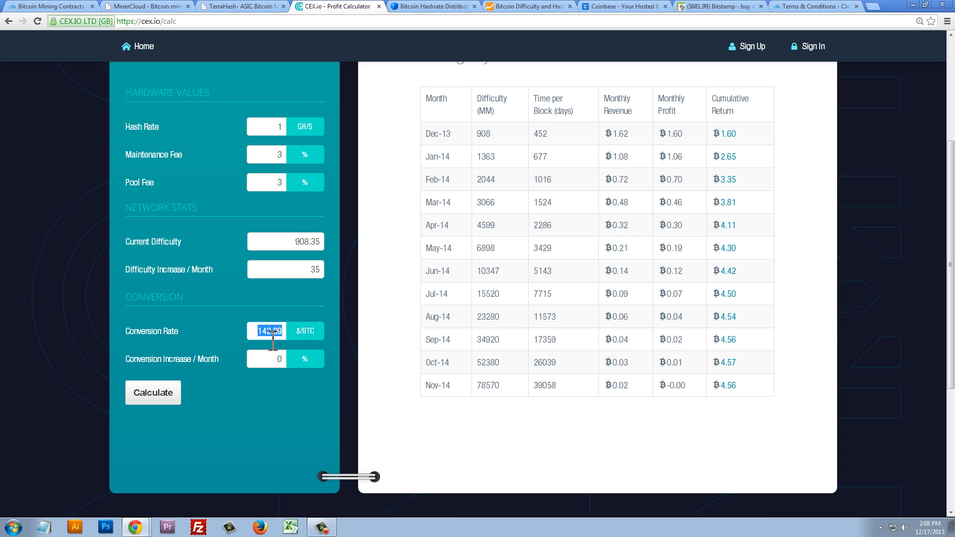
pyautogui.write('68')
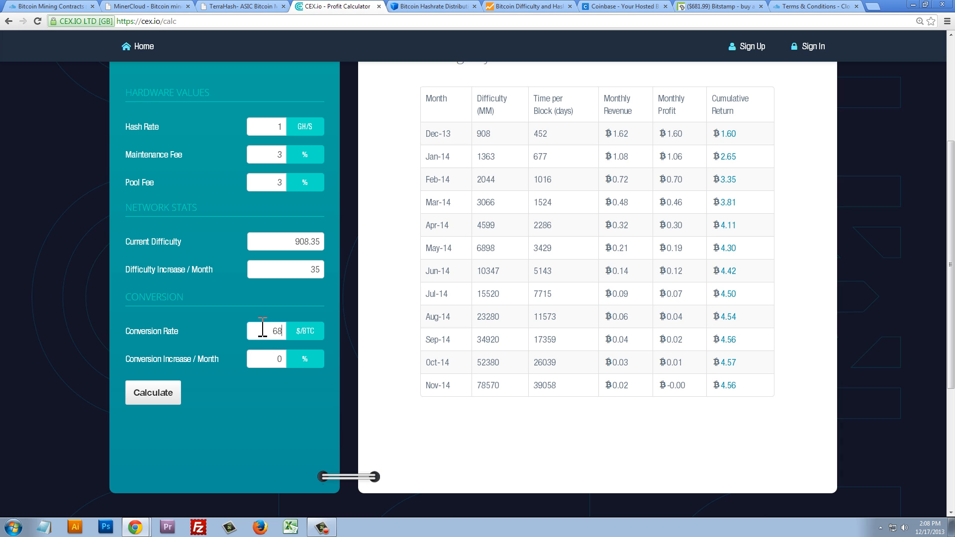
pyautogui.write('1')
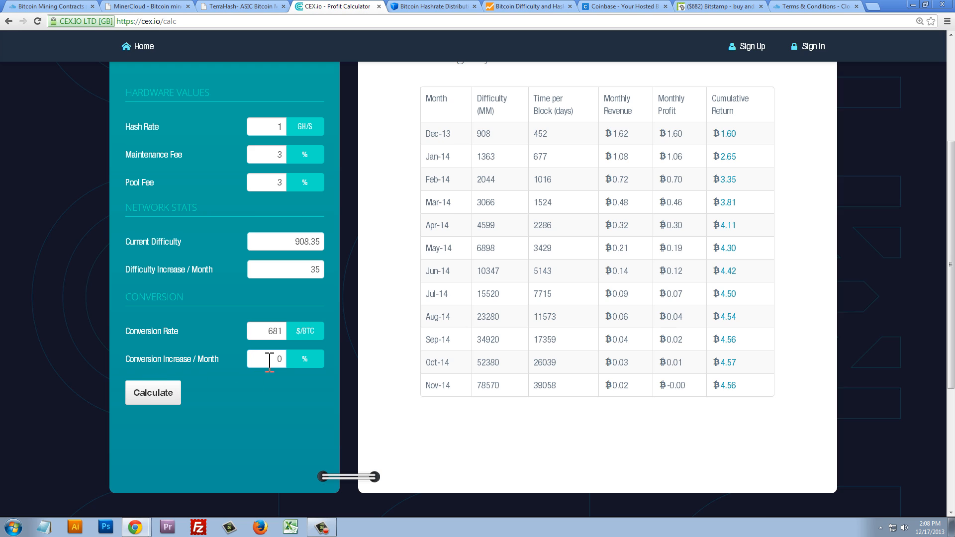
pyautogui.click(266, 359)
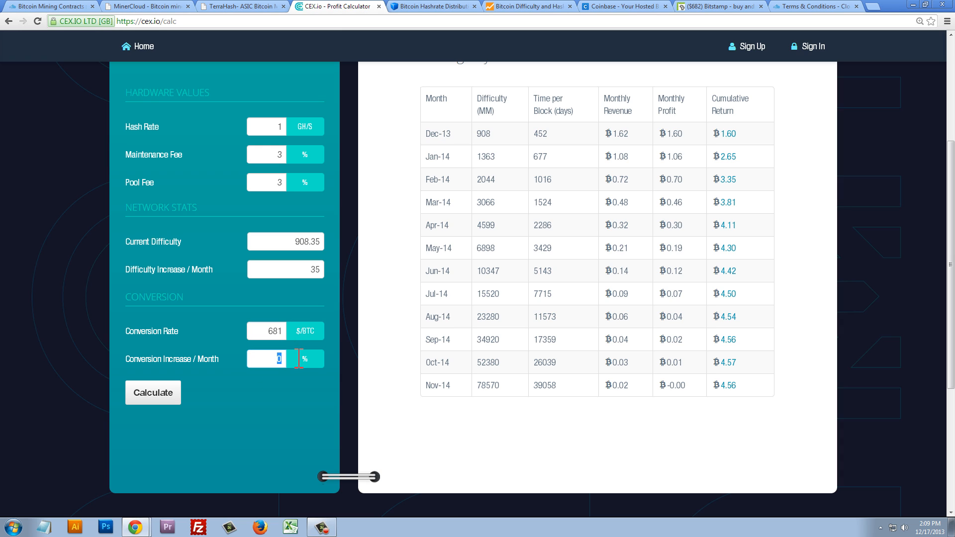
pyautogui.moveTo(291, 372)
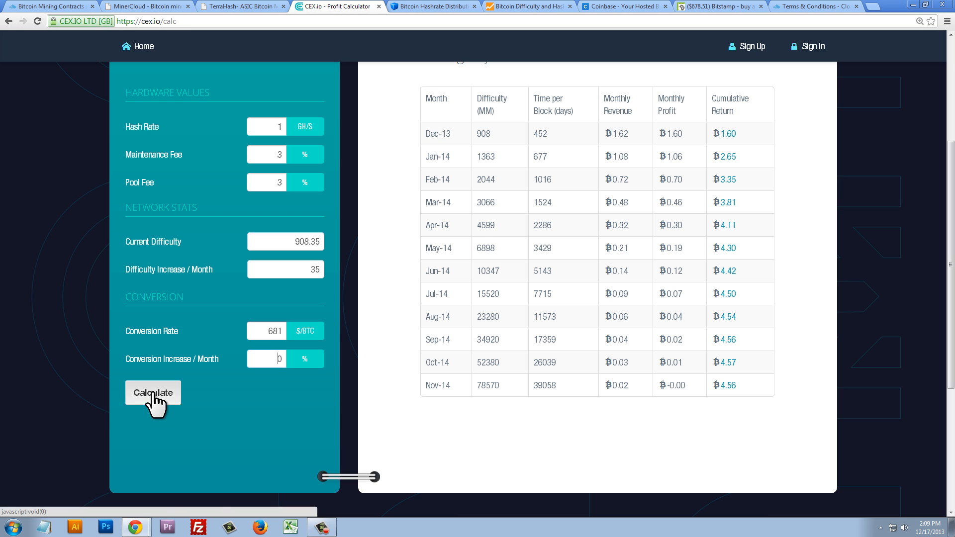
# Hit Calculate so the payout table shows about Ƀ0.06 cumulative return by Nov-14.
pyautogui.click(153, 392)
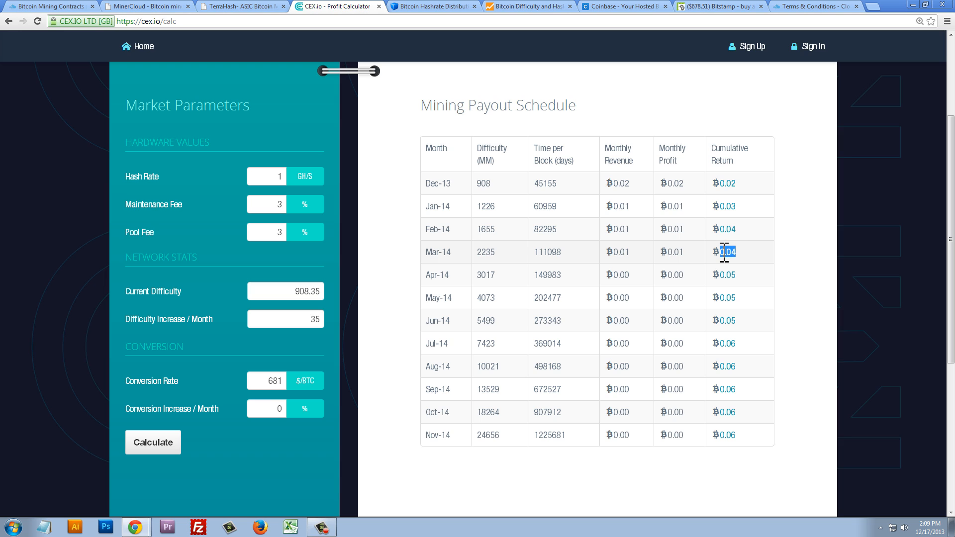
pyautogui.moveTo(726, 221)
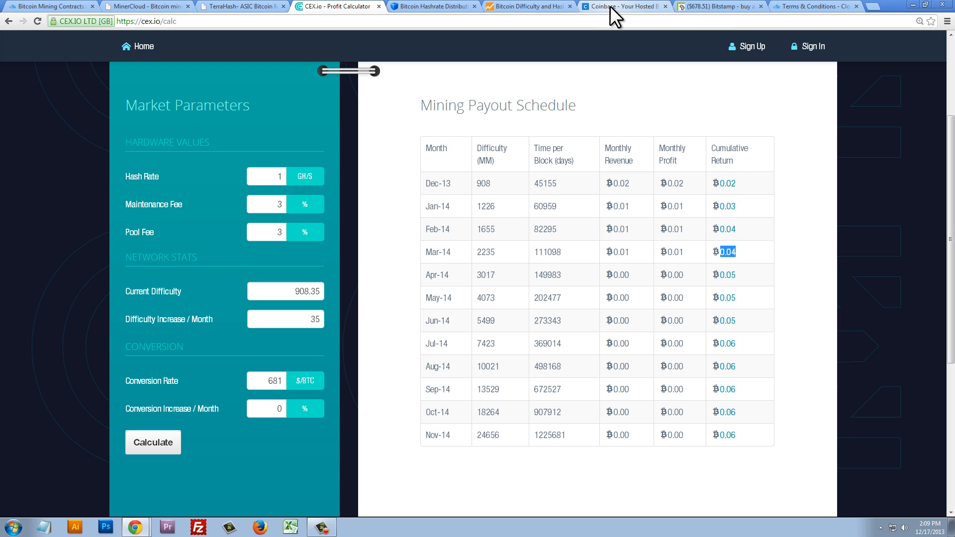
pyautogui.click(622, 6)
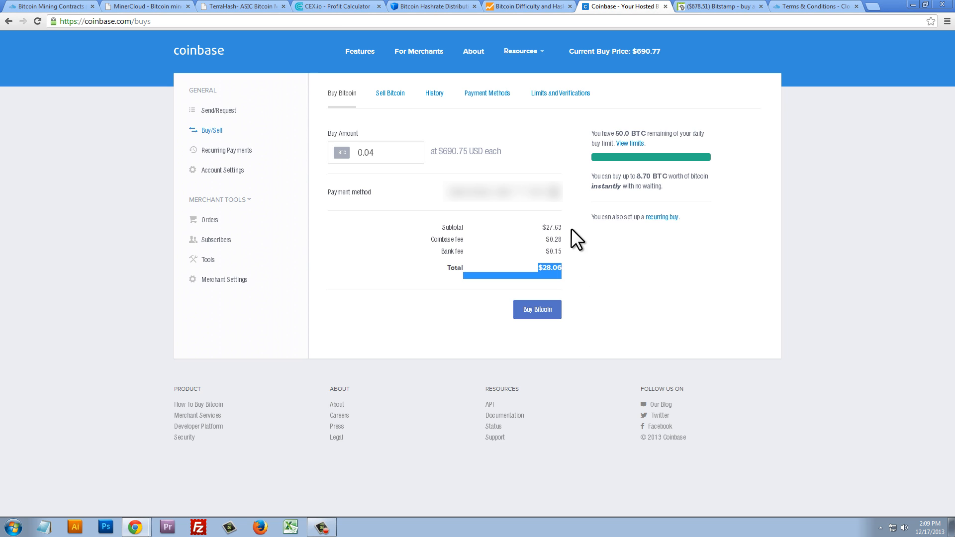
pyautogui.click(336, 6)
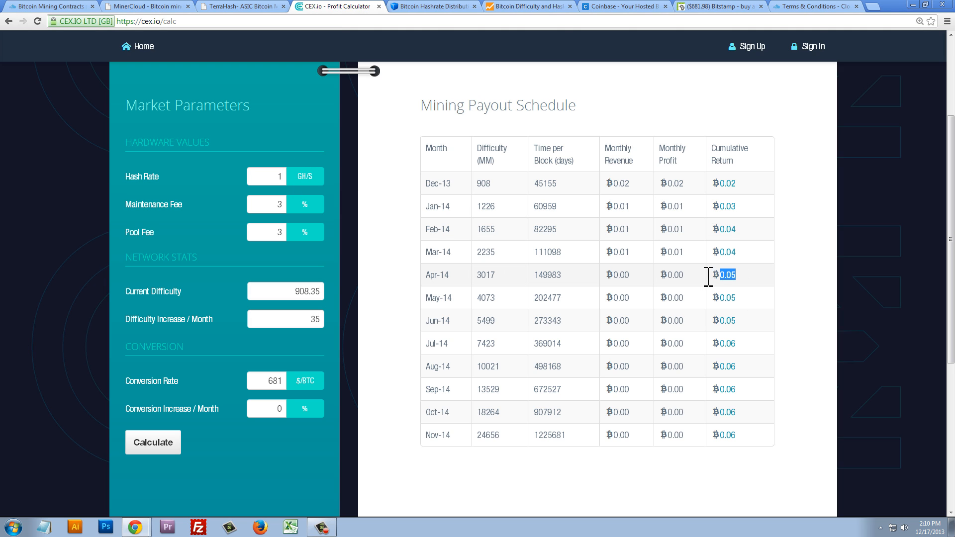
pyautogui.moveTo(725, 275); pyautogui.dragTo(426, 182)
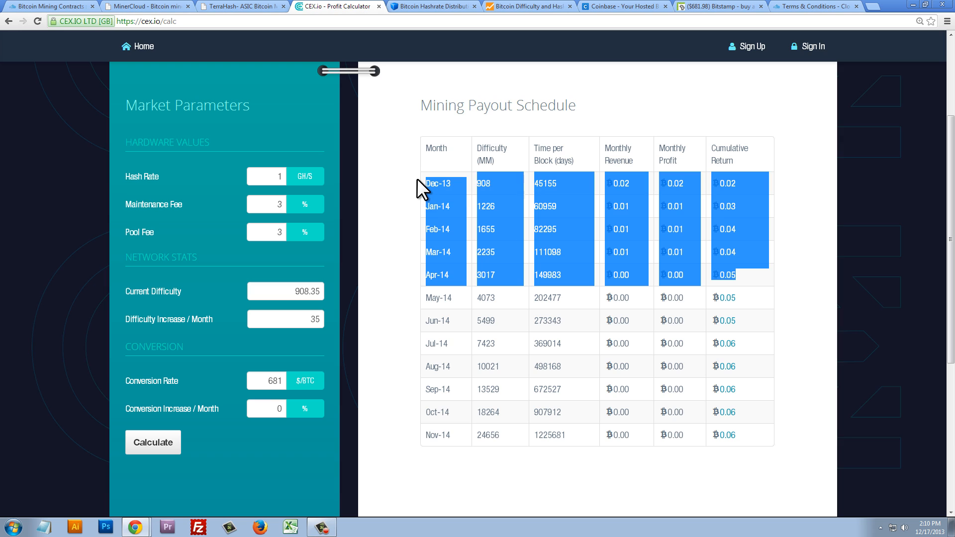
pyautogui.moveTo(424, 213)
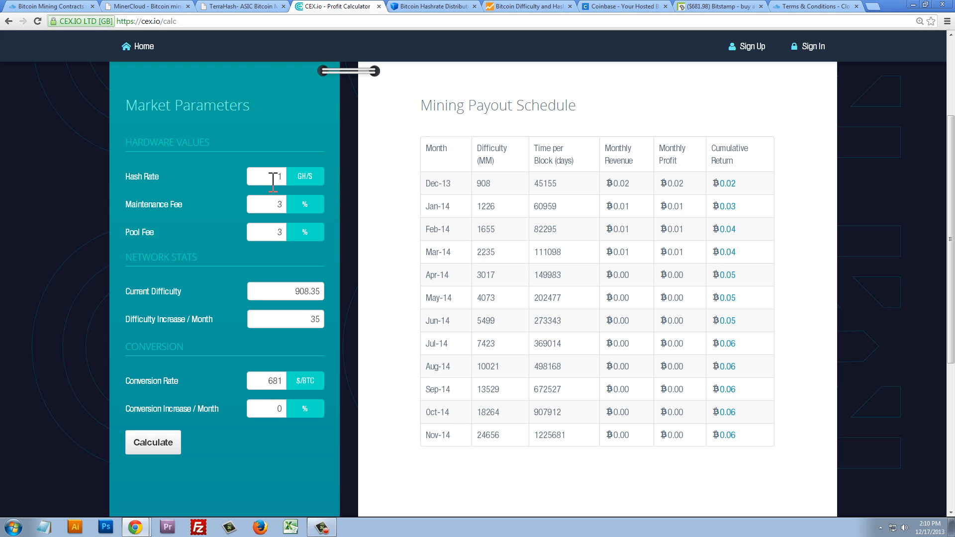
pyautogui.click(266, 176)
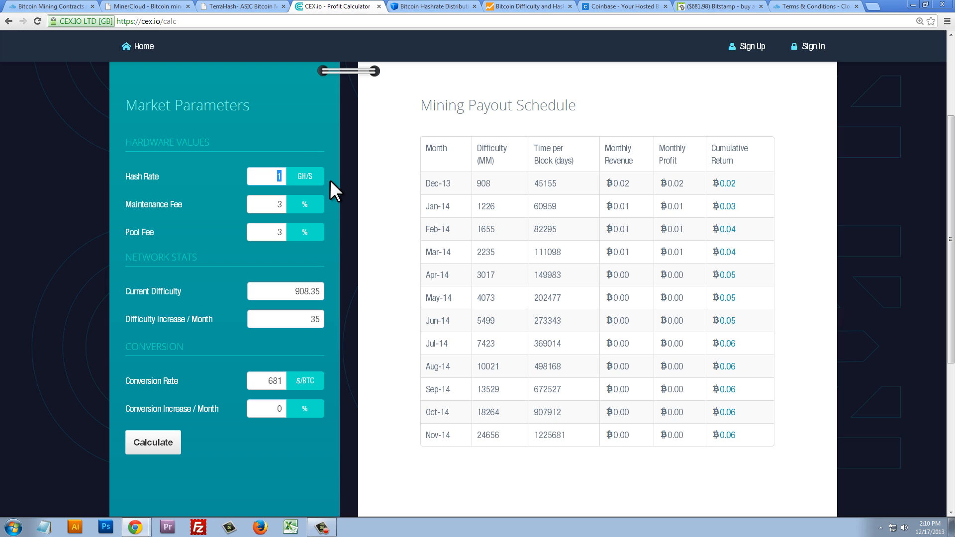
pyautogui.write('2')
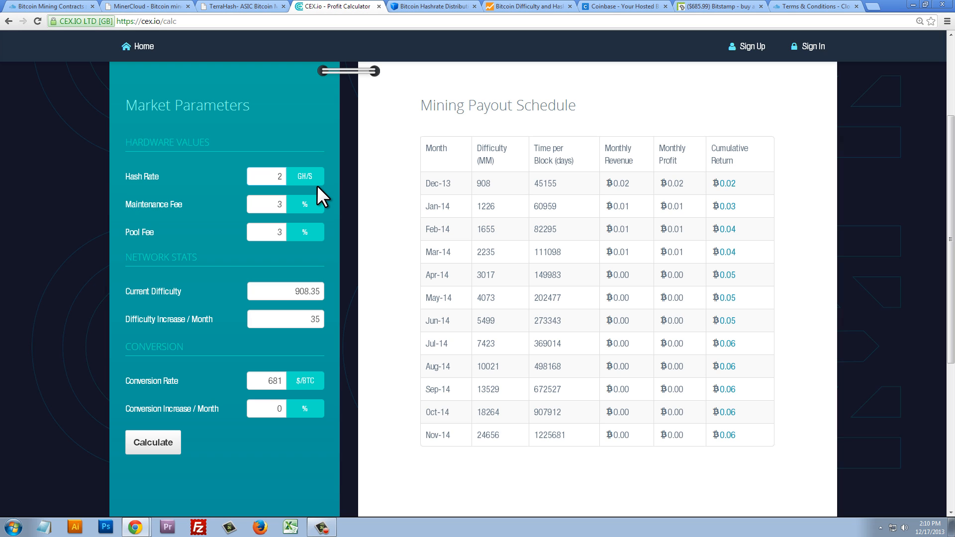
pyautogui.moveTo(814, 196)
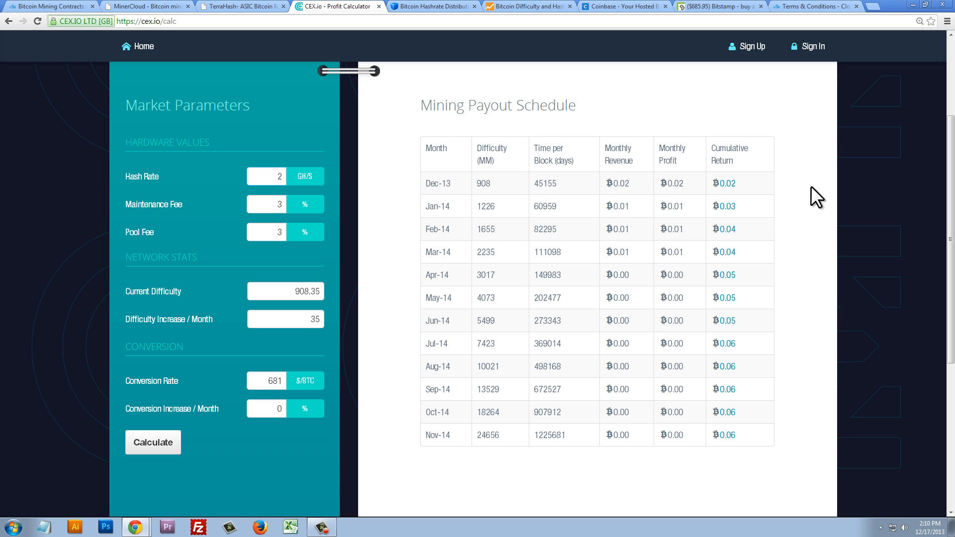
pyautogui.click(266, 176)
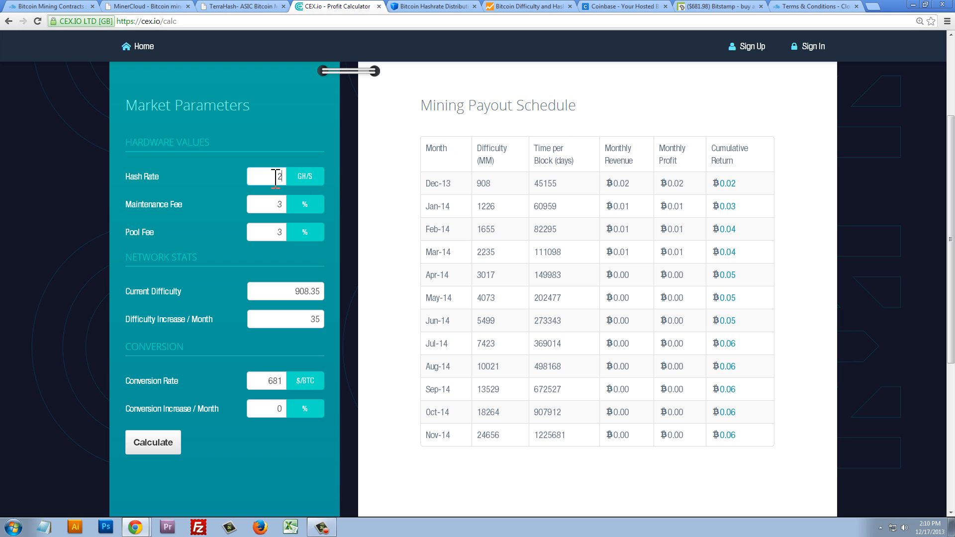
pyautogui.write('4')
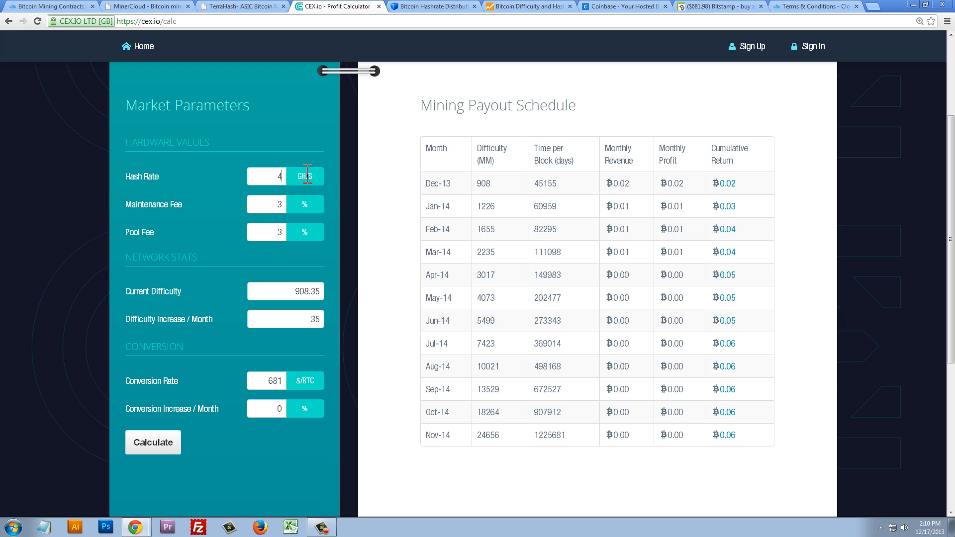
pyautogui.write('48')
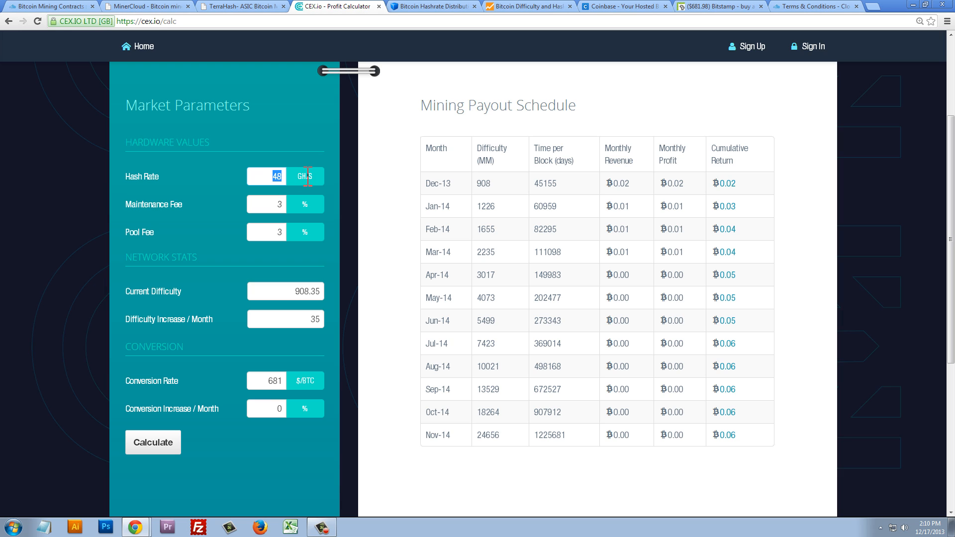
pyautogui.write('1')
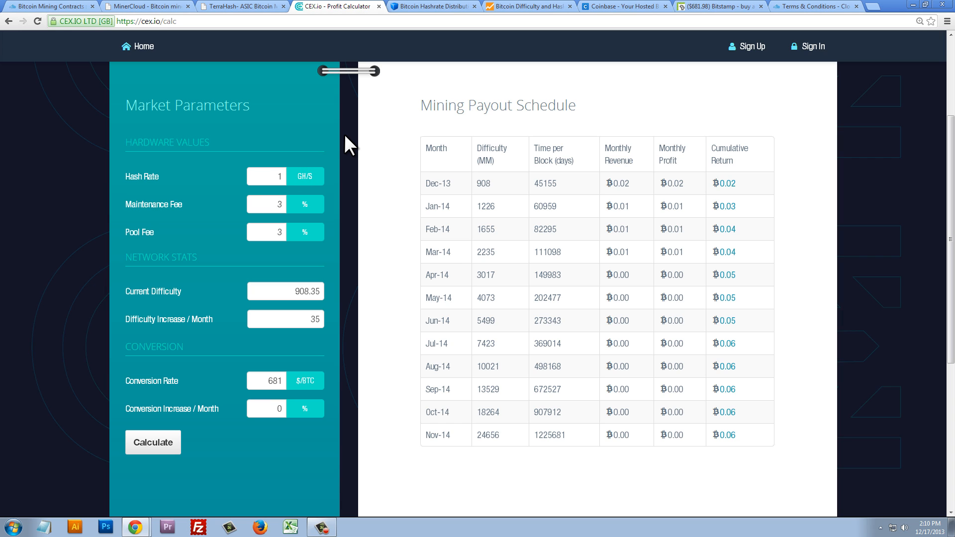
pyautogui.moveTo(341, 122)
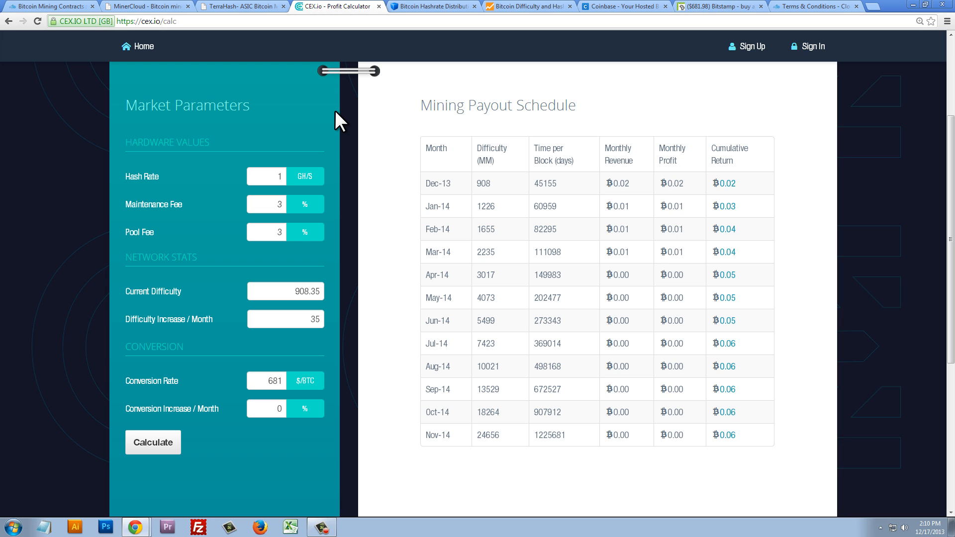
pyautogui.moveTo(65, 243)
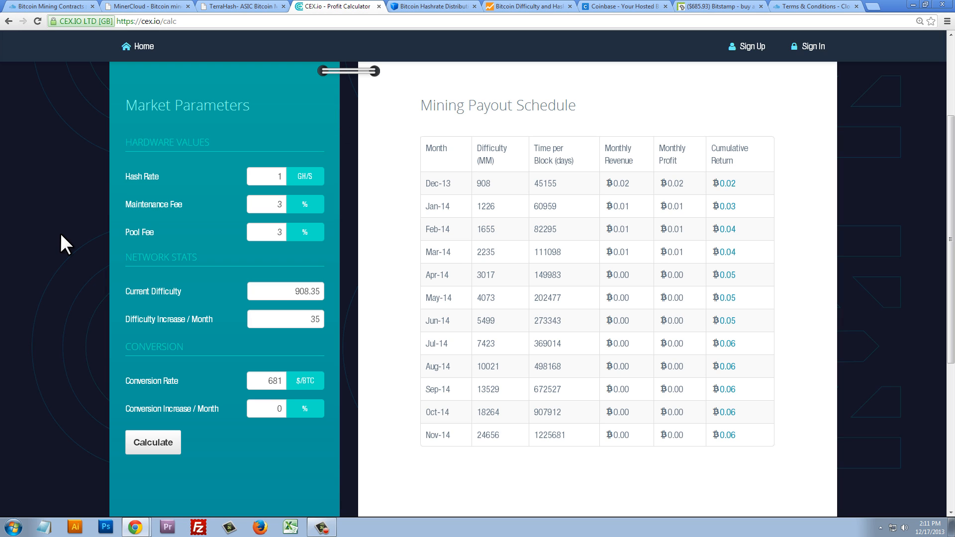
pyautogui.moveTo(73, 235)
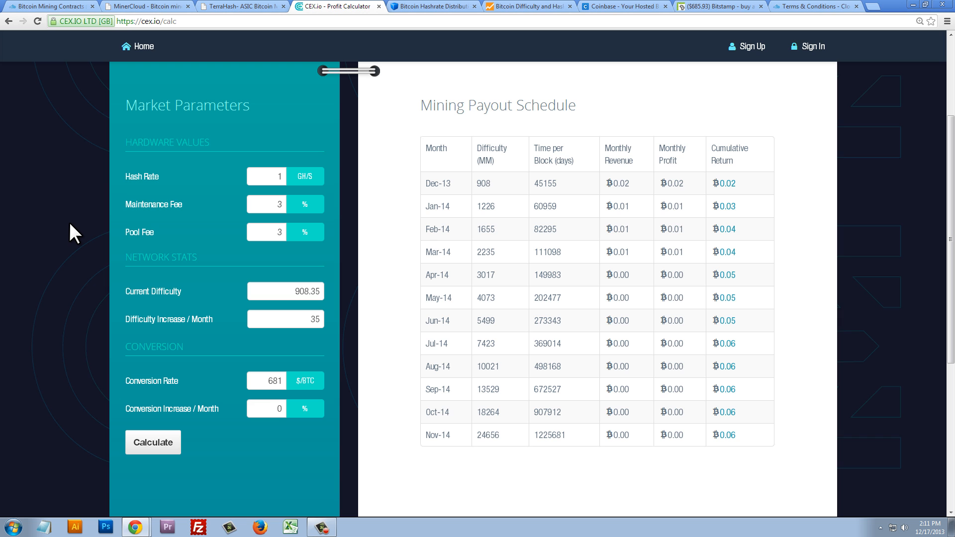
# Return to the CloudHashing Silver one-year 4 GH/s contract page at $275.95.
pyautogui.click(48, 6)
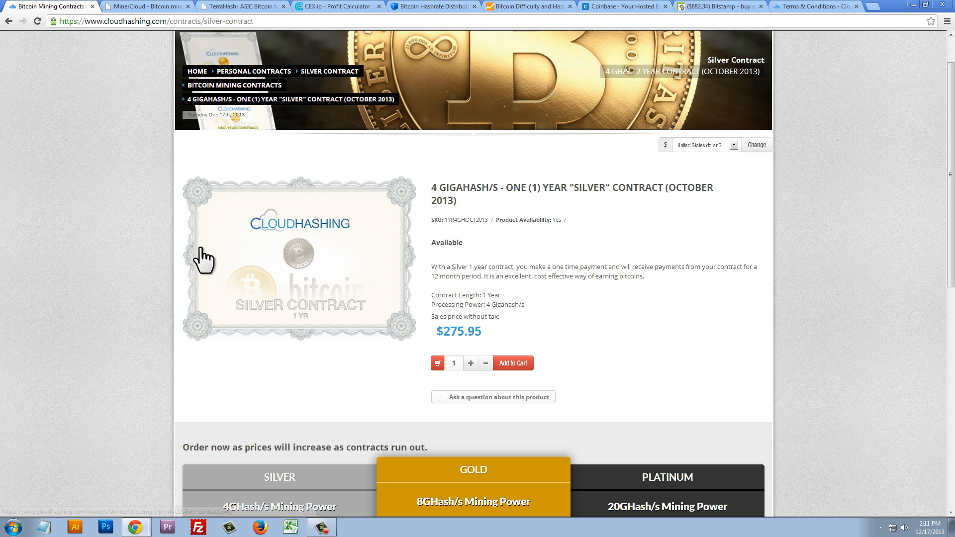
pyautogui.click(122, 21)
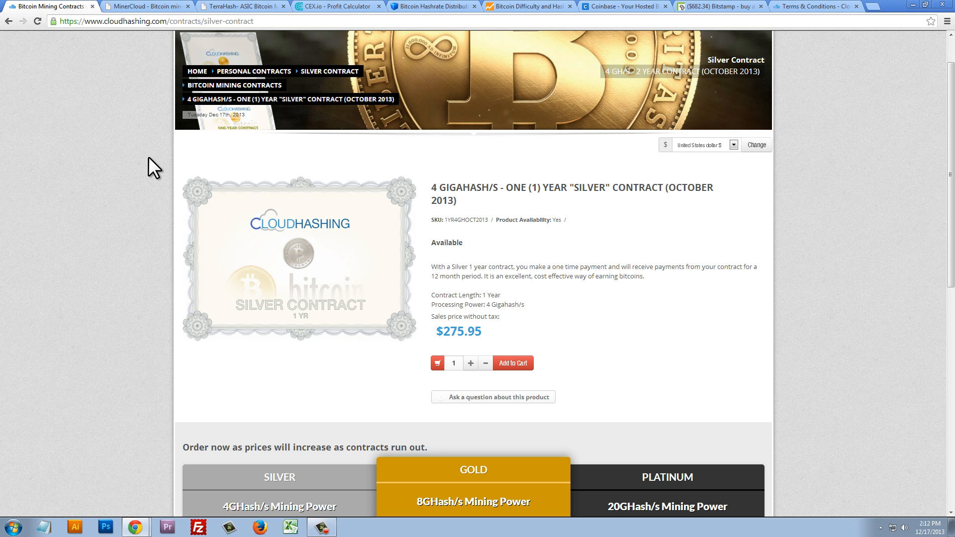
pyautogui.moveTo(333, 163)
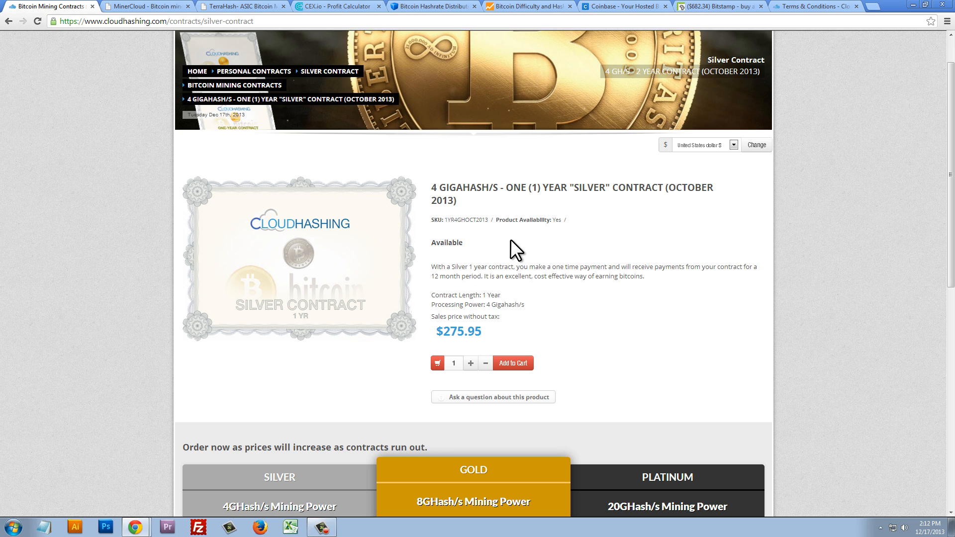
pyautogui.moveTo(798, 25)
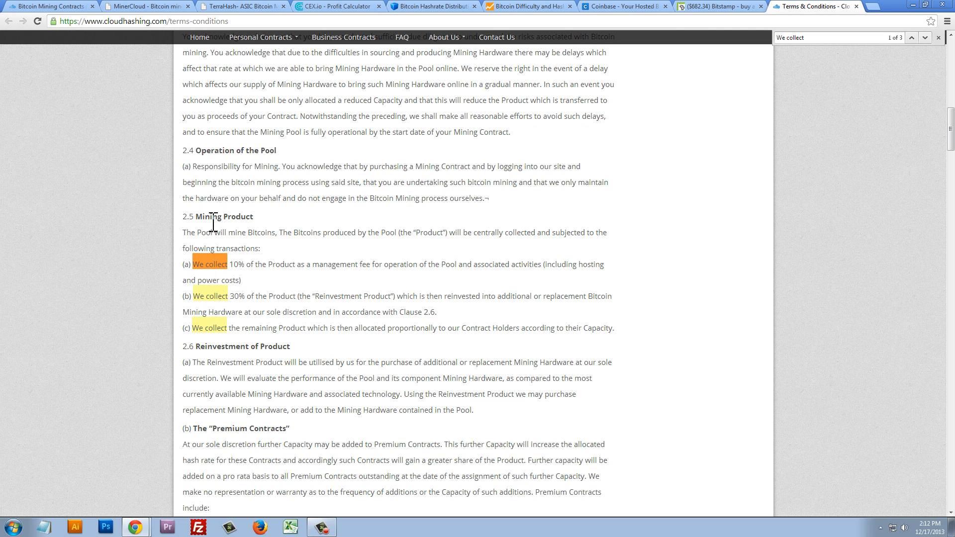
# Highlight the Mining Product 10% fee and 30% reinvestment clauses, then return to the Silver contract.
pyautogui.doubleClick(222, 216)
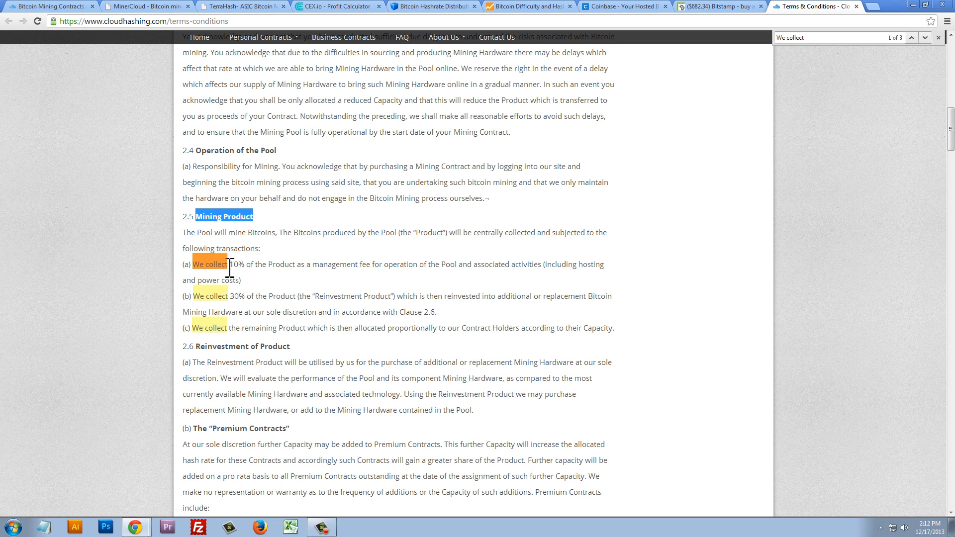
pyautogui.moveTo(193, 264); pyautogui.dragTo(293, 263)
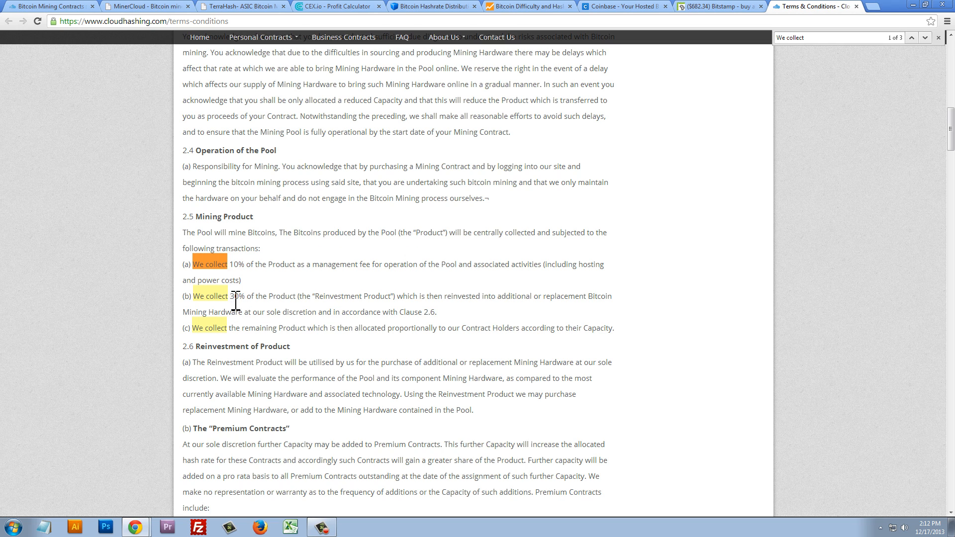
pyautogui.moveTo(191, 295); pyautogui.dragTo(293, 296)
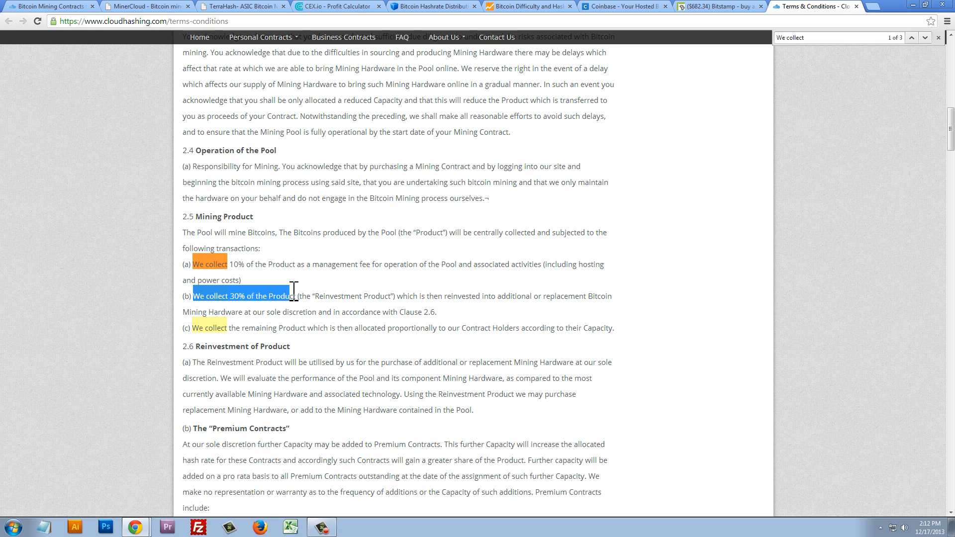
pyautogui.moveTo(293, 296); pyautogui.dragTo(441, 296)
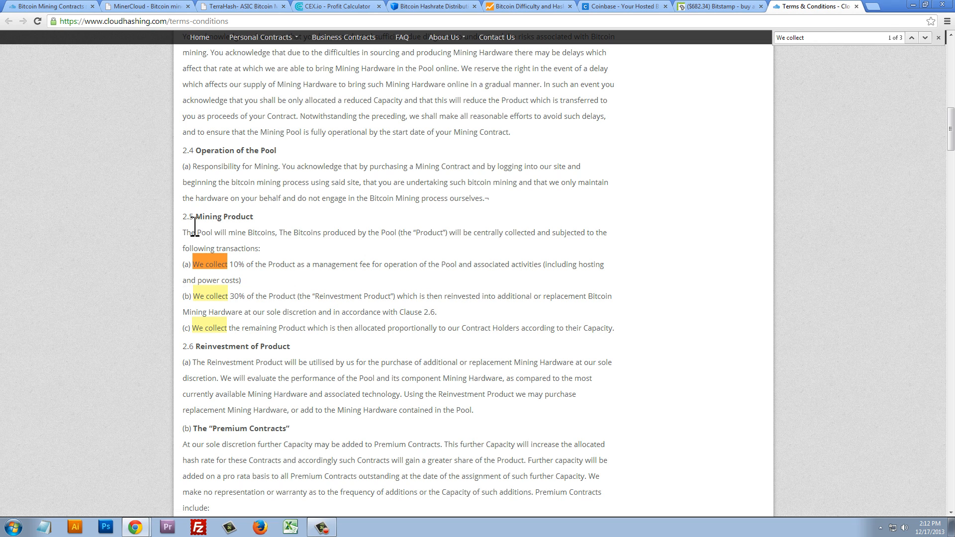
pyautogui.click(49, 7)
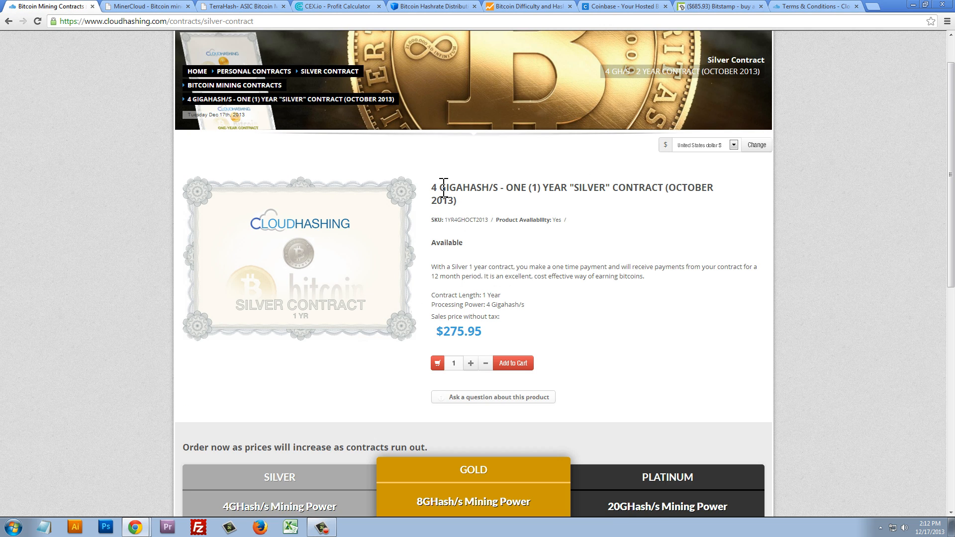
pyautogui.moveTo(471, 287)
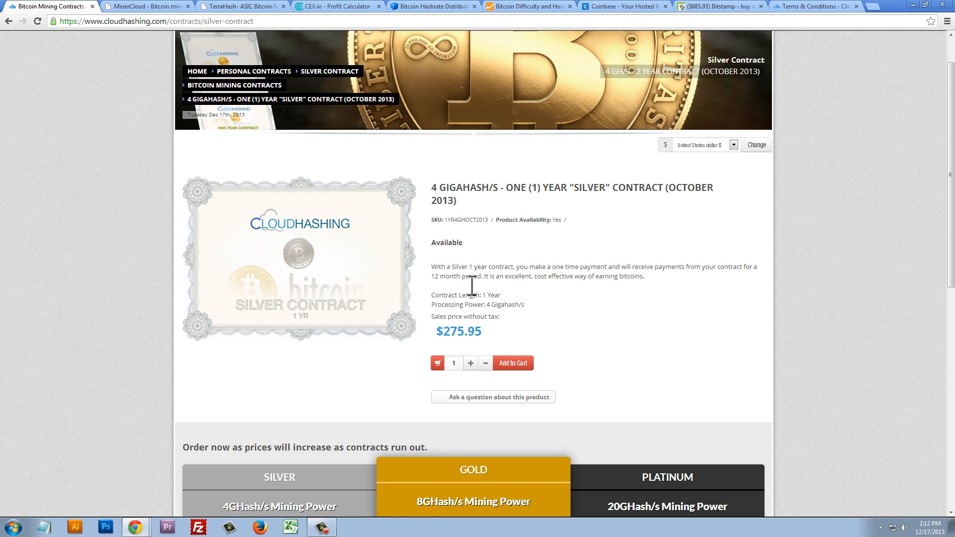